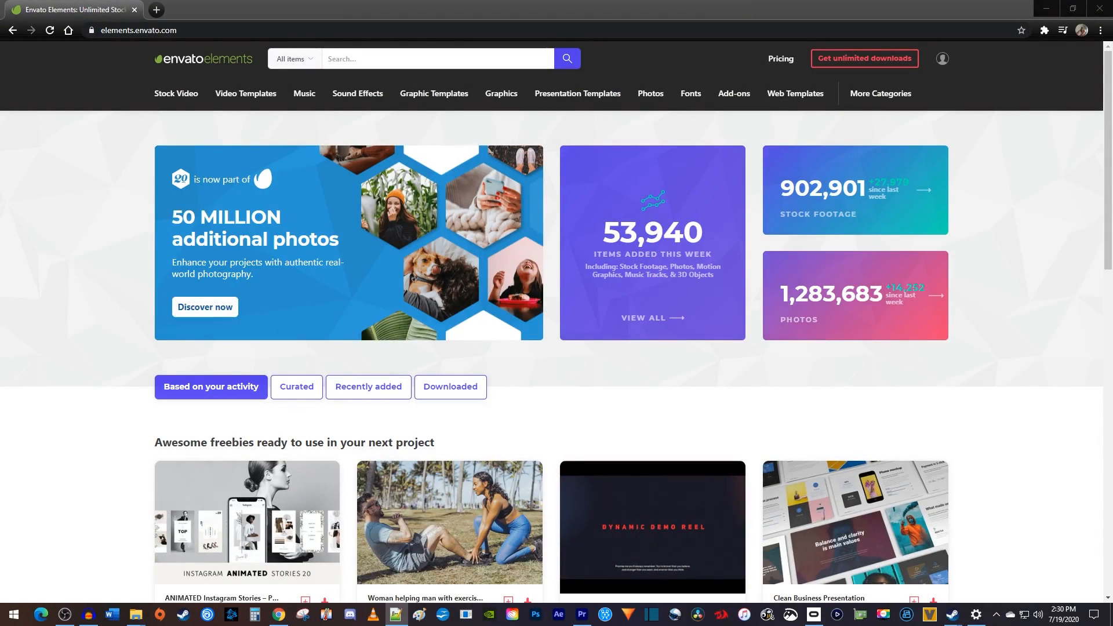
- Scroll the Envato Elements home page and open the Video Templates category
{"action": "scroll", "scroll_direction": "down", "scroll_amount": 3}
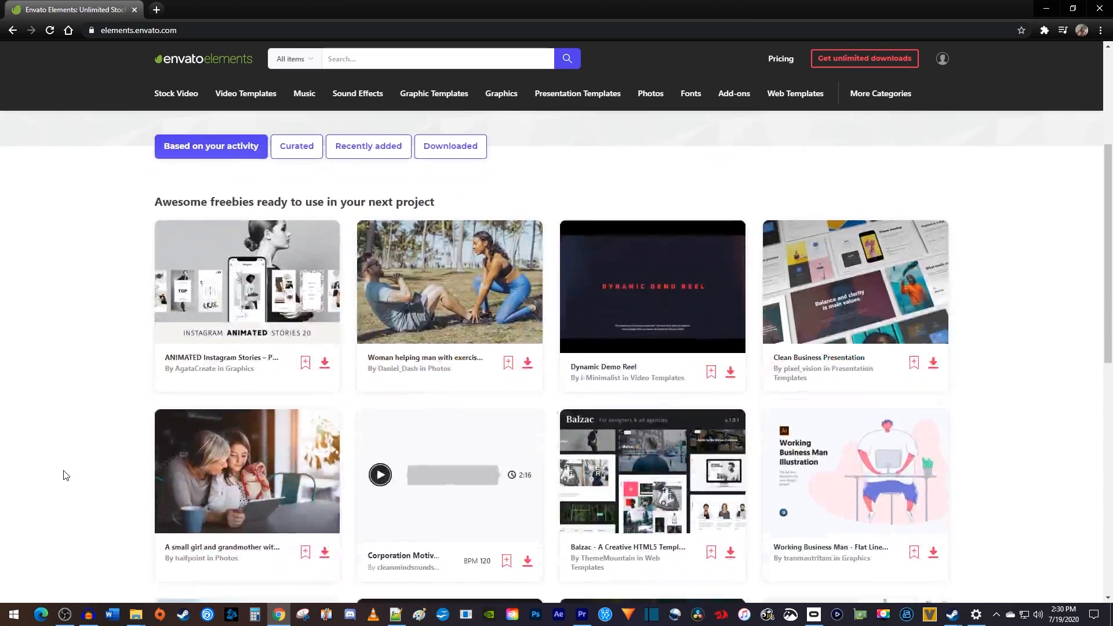
{"action": "scroll", "scroll_direction": "down", "scroll_amount": 3}
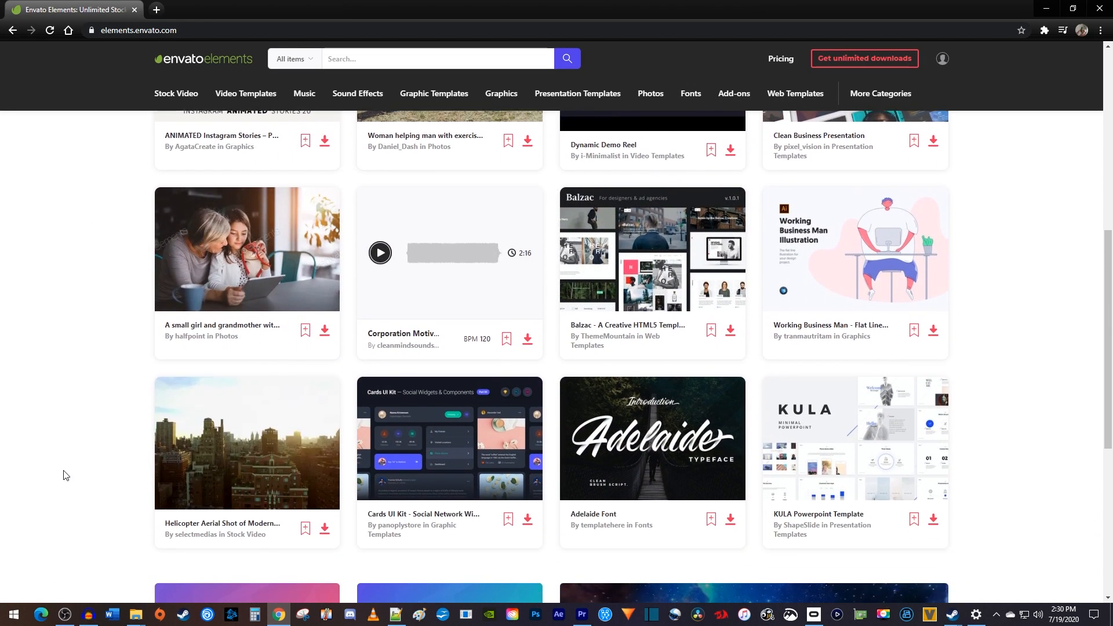
{"action": "scroll", "scroll_direction": "down", "scroll_amount": 3}
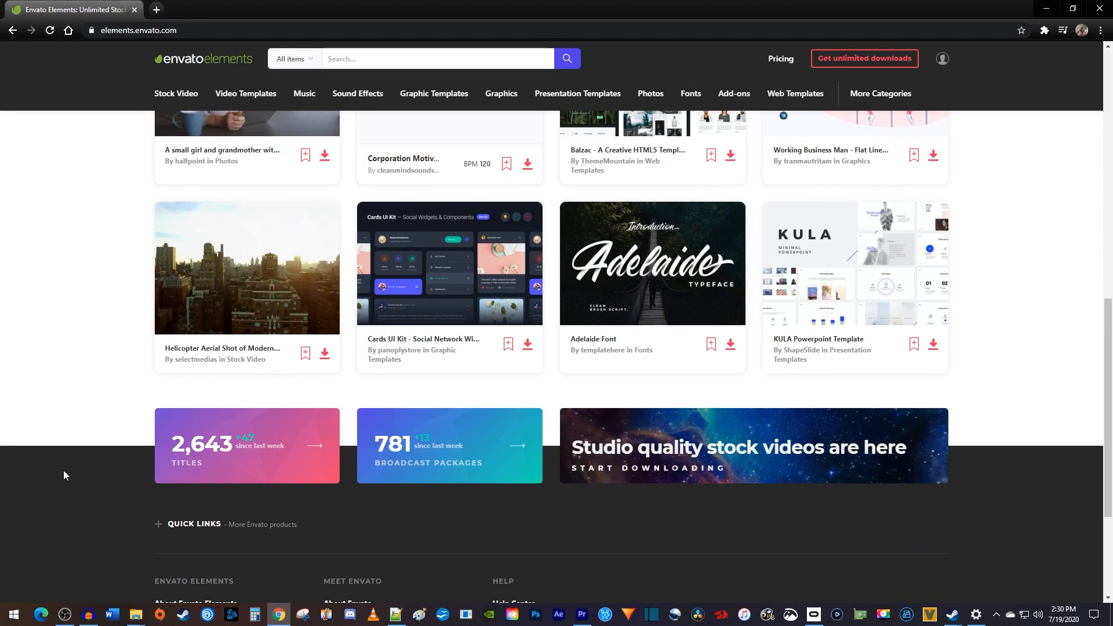
{"action": "mouse_move", "coordinate": [253, 137]}
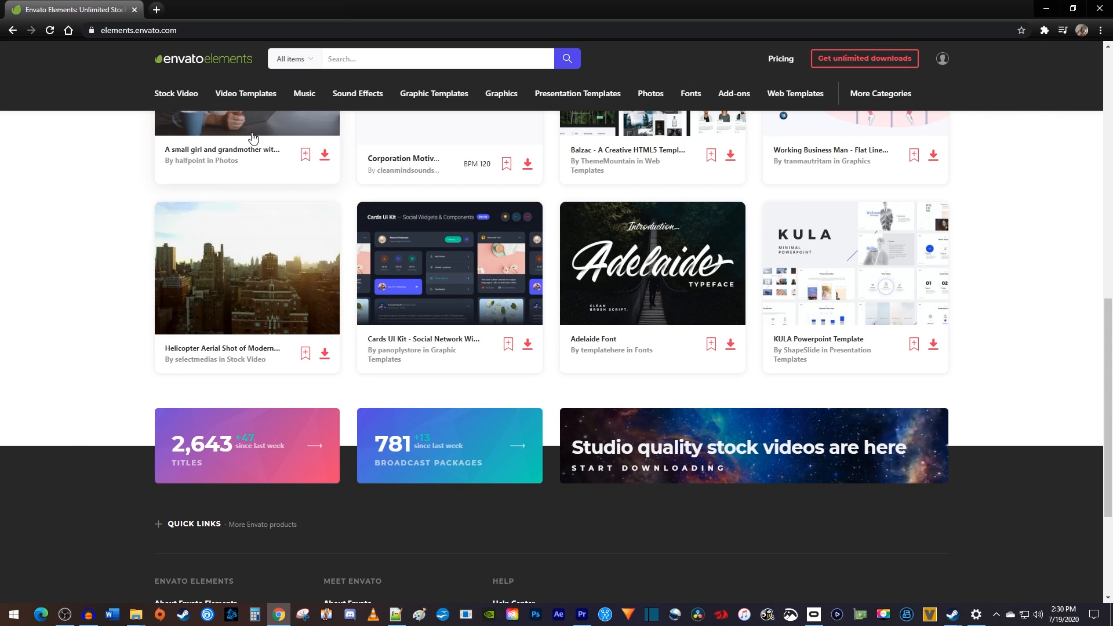
{"action": "left_click", "coordinate": [245, 93]}
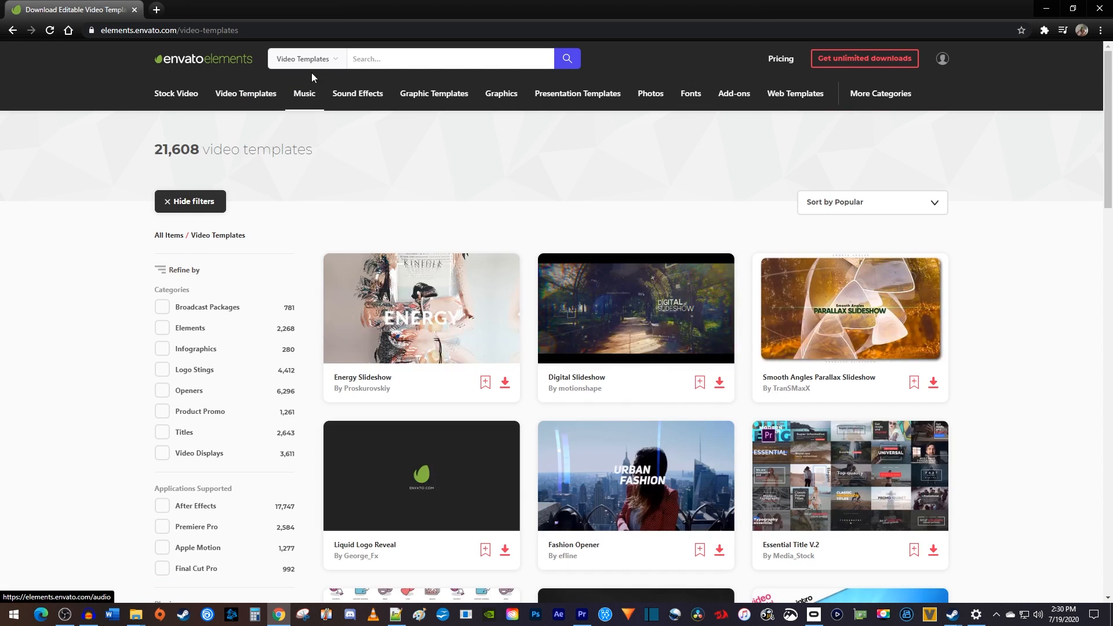
- Search templates for 'glitch', filter to Premiere Pro, and scroll the 298 results
{"action": "left_click", "coordinate": [447, 58]}
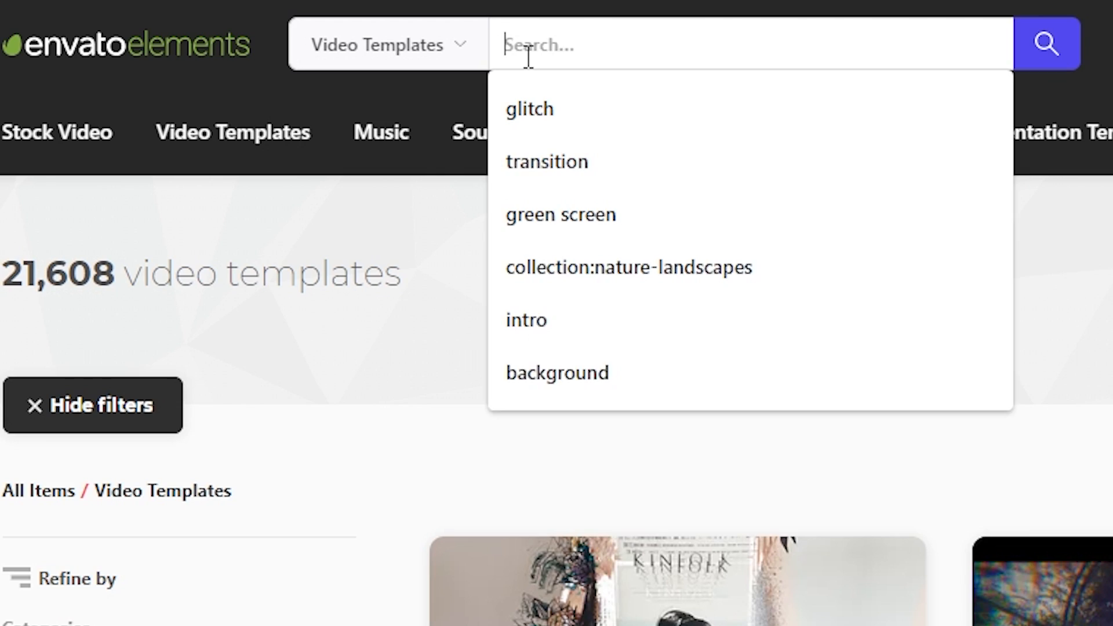
{"action": "left_click", "coordinate": [528, 108]}
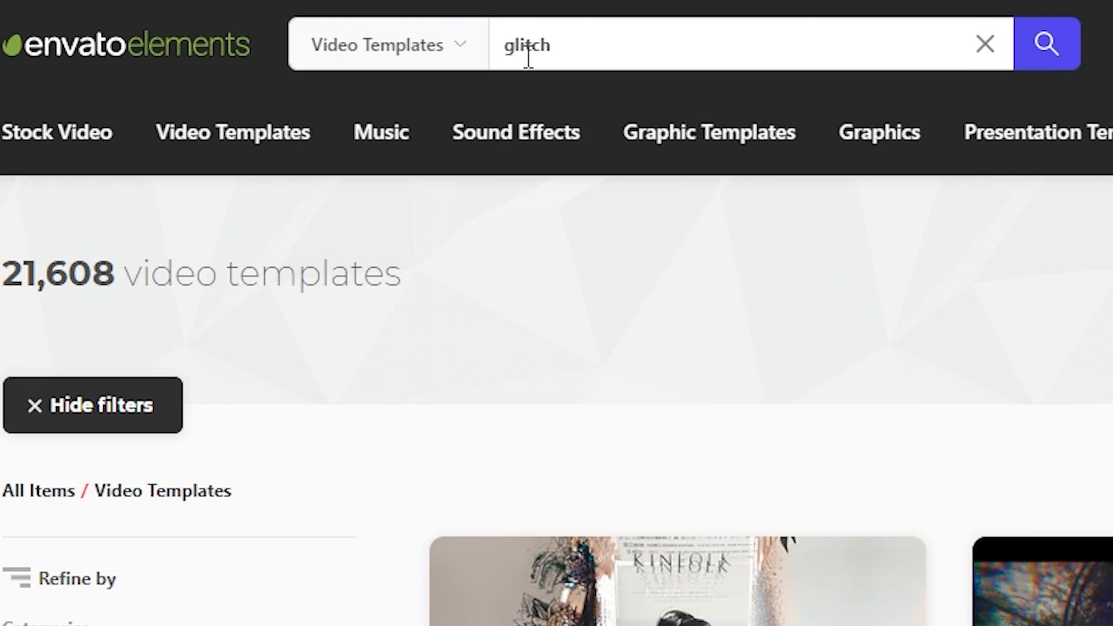
{"action": "left_click", "coordinate": [1046, 44]}
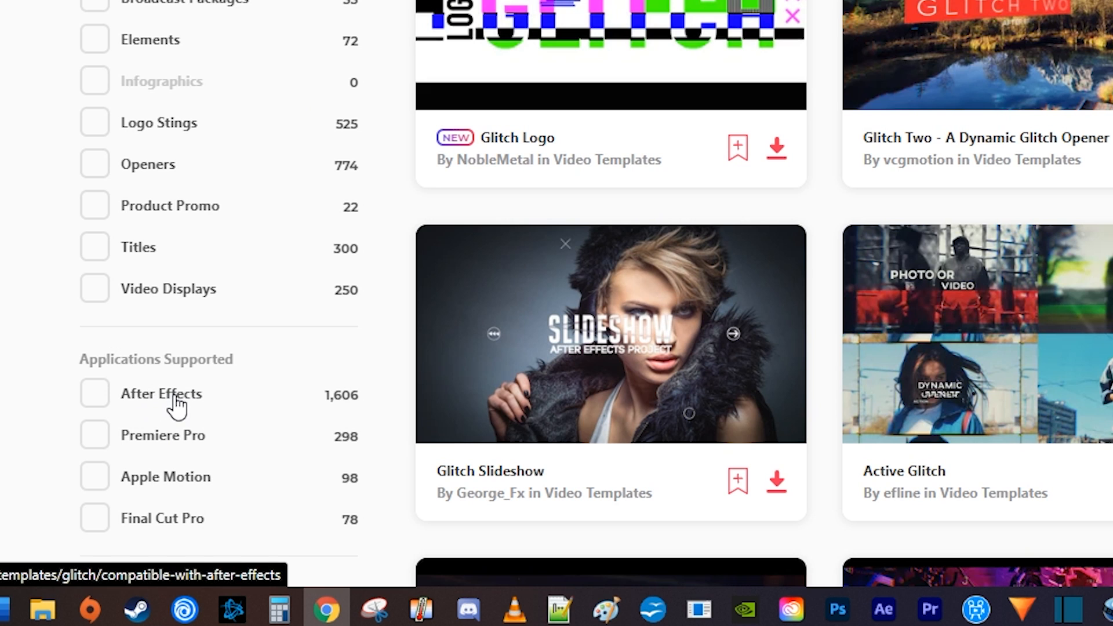
{"action": "left_click", "coordinate": [95, 435]}
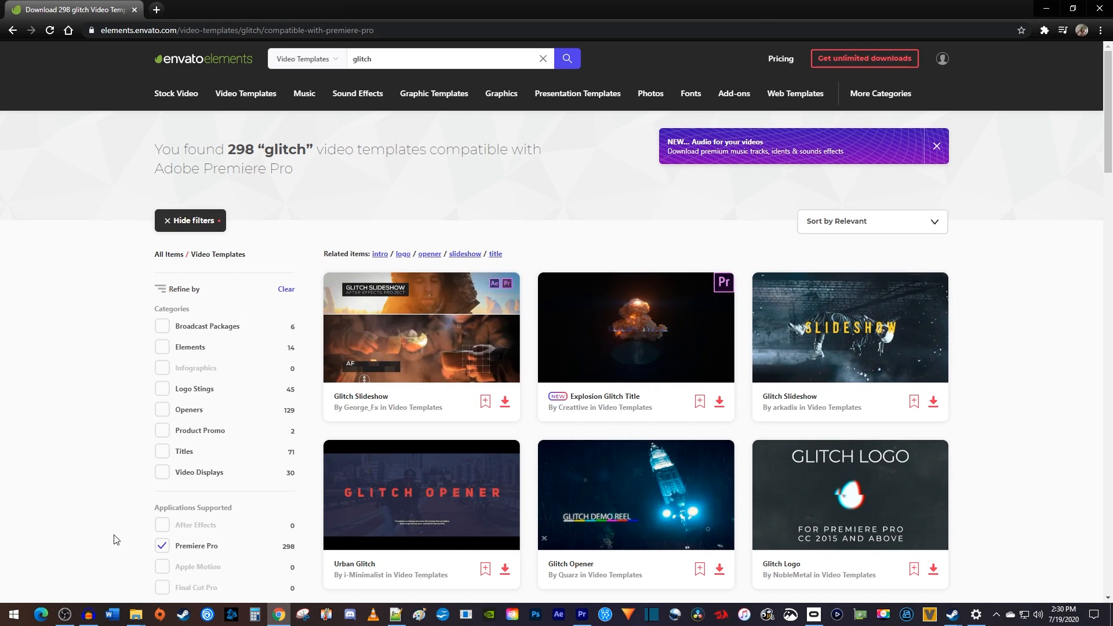
{"action": "scroll", "scroll_direction": "down", "scroll_amount": 3}
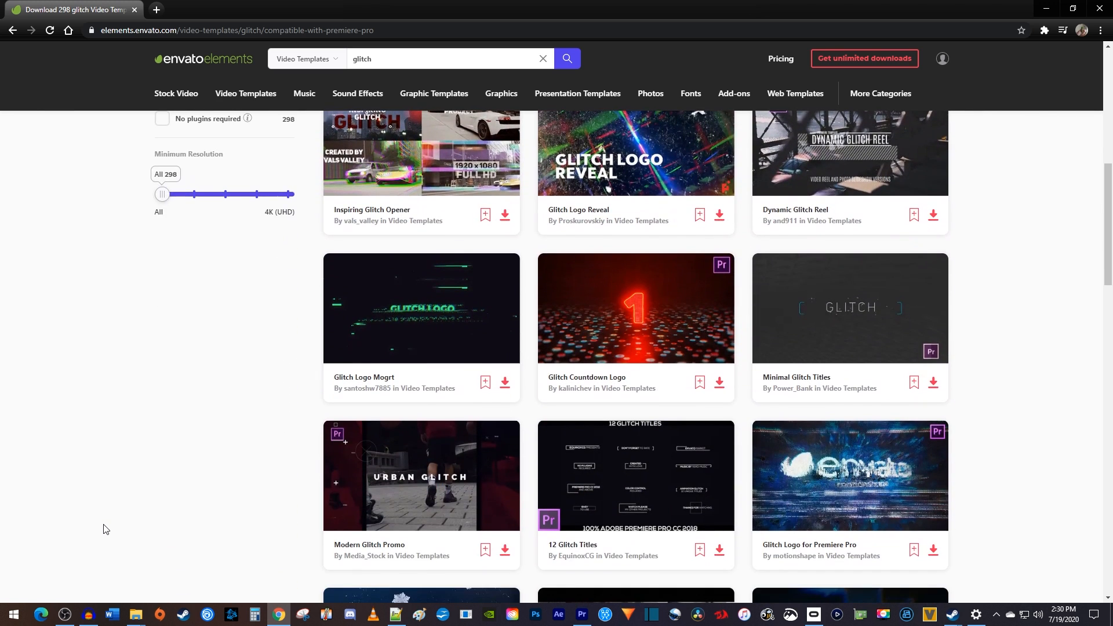
{"action": "scroll", "scroll_direction": "down", "scroll_amount": 3}
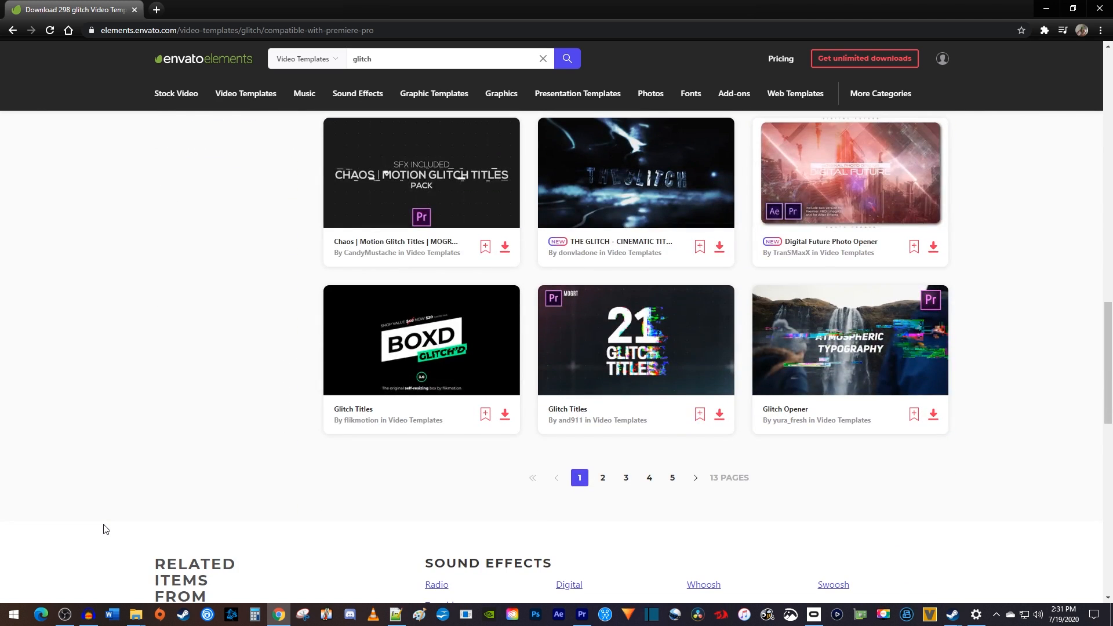
{"action": "mouse_move", "coordinate": [653, 366]}
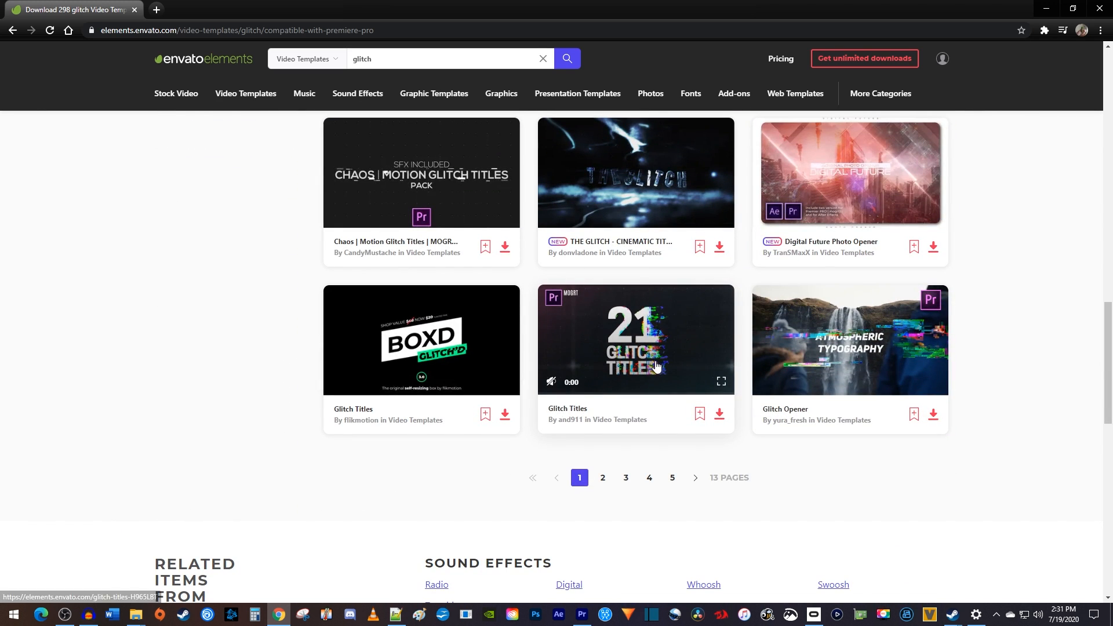
- Open the Glitch Titles template, play its preview, and download the zip
{"action": "left_click", "coordinate": [635, 339]}
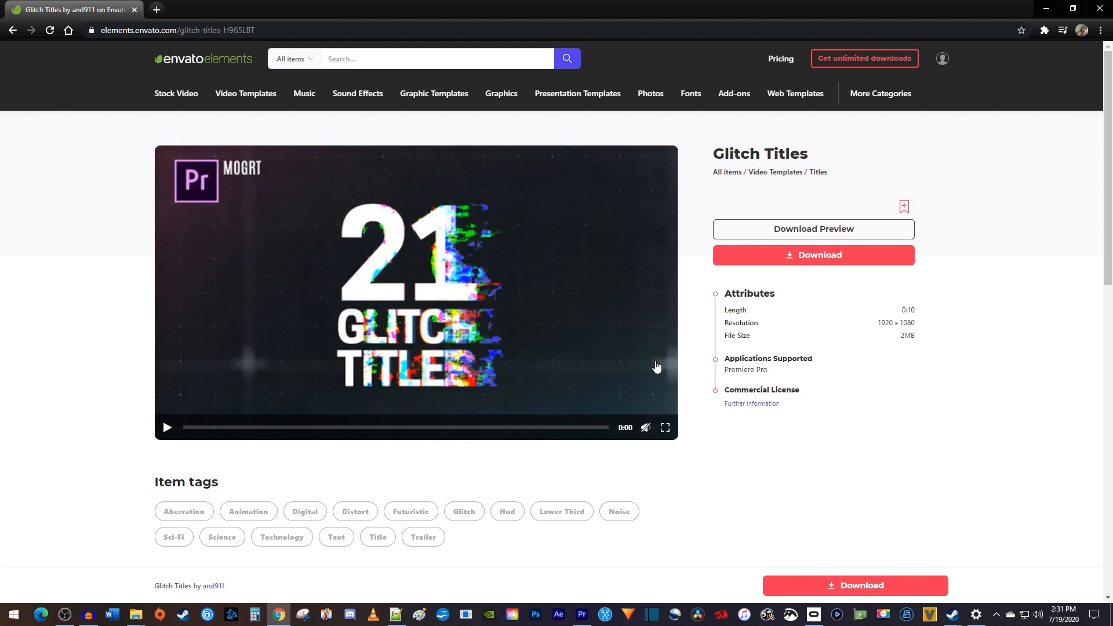
{"action": "left_click", "coordinate": [168, 427]}
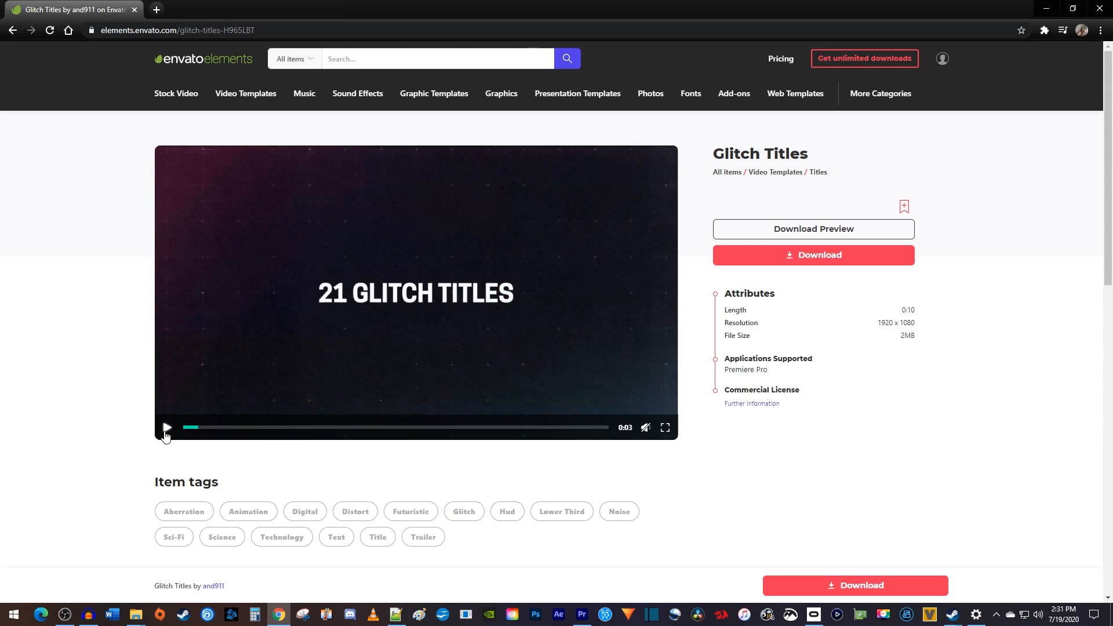
{"action": "left_click", "coordinate": [813, 255]}
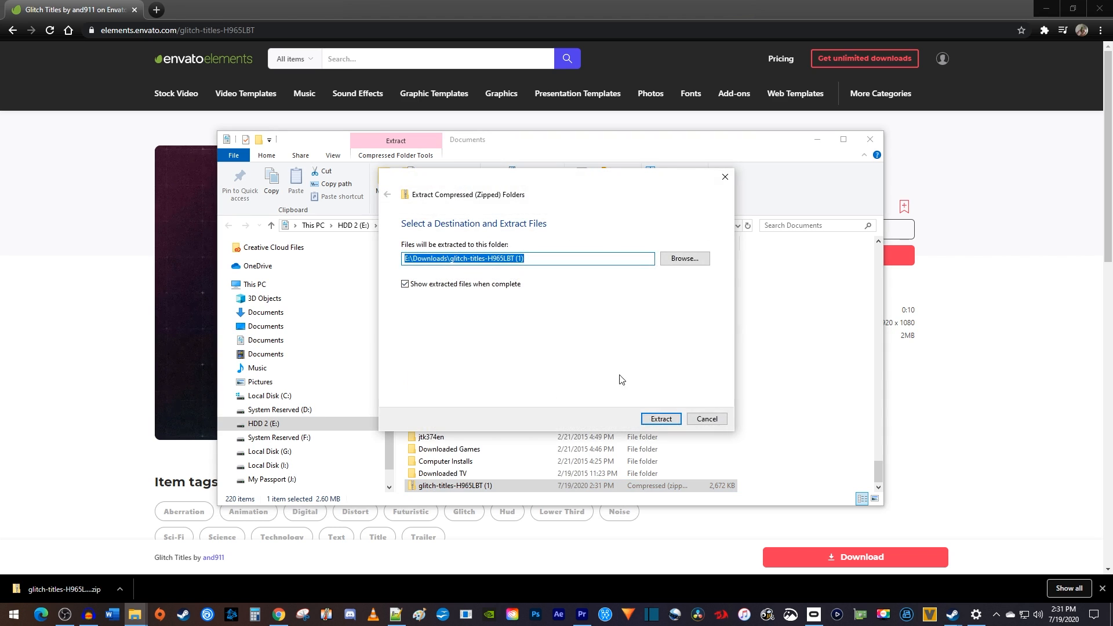
- Extract the template, add the 'title 1' glitch title reading 'Adobe in a Minute', and preview it
{"action": "left_click", "coordinate": [659, 417]}
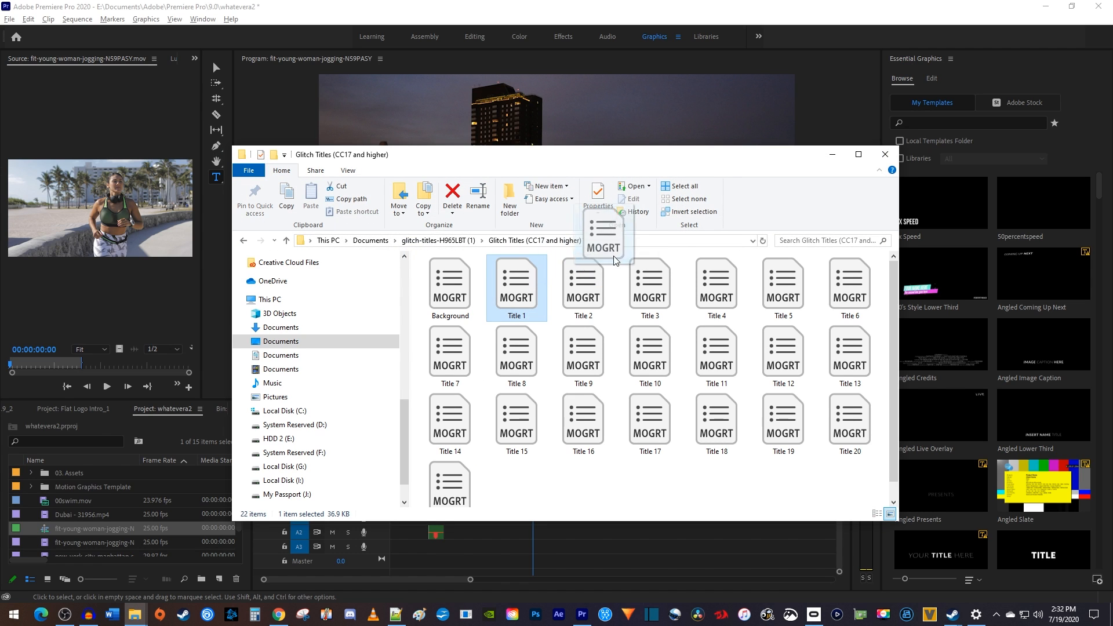
{"action": "mouse_move", "coordinate": [996, 203]}
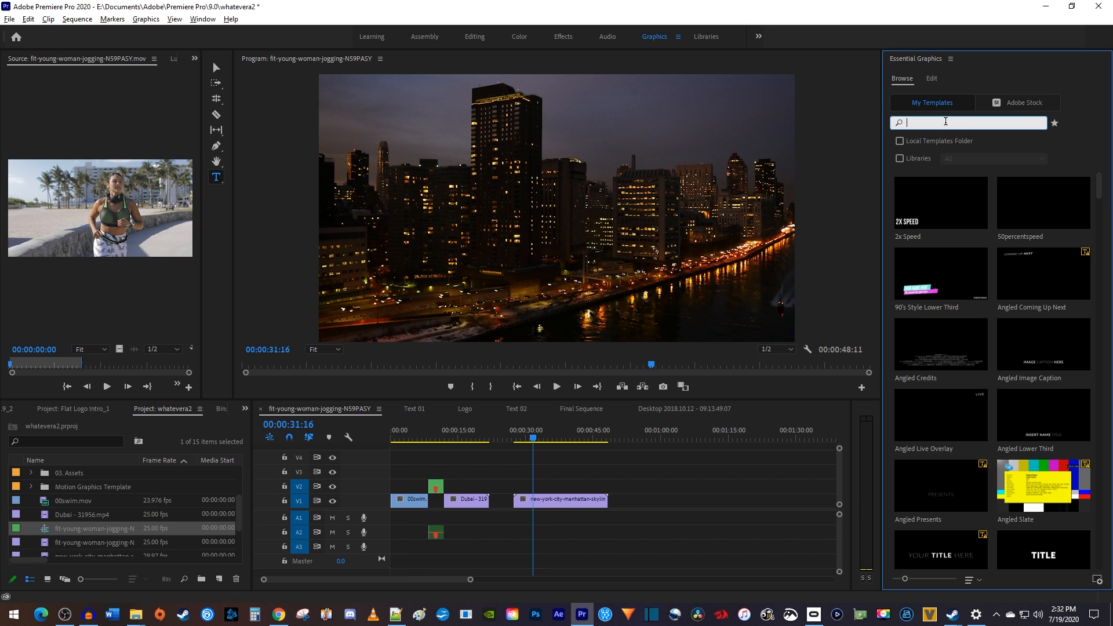
{"action": "type", "text": "title 1"}
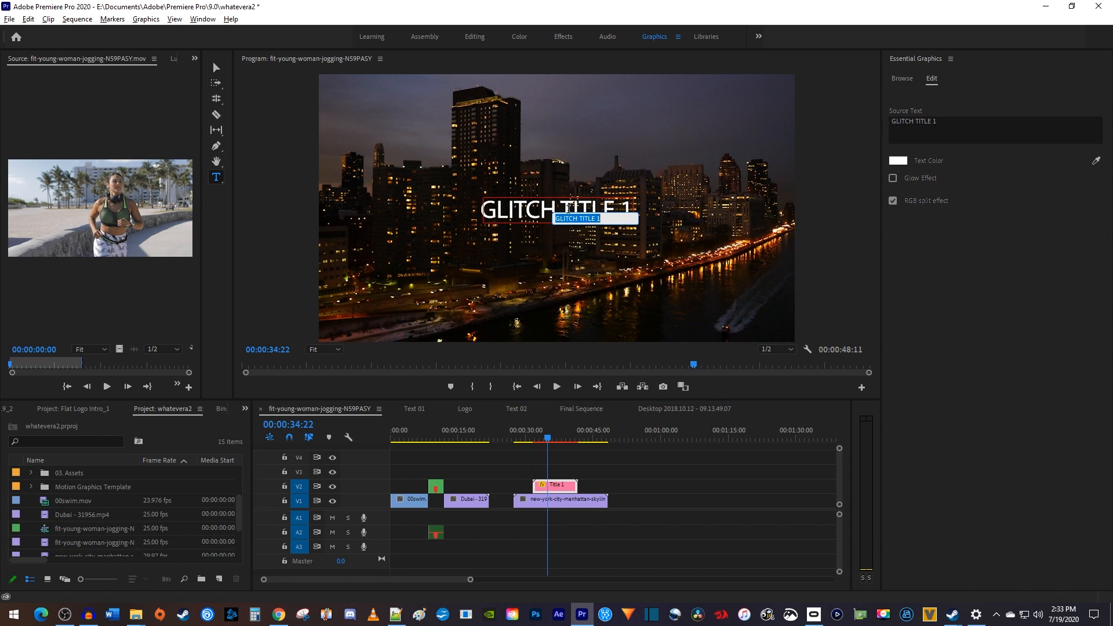
{"action": "type", "text": "Adobe in a Minute"}
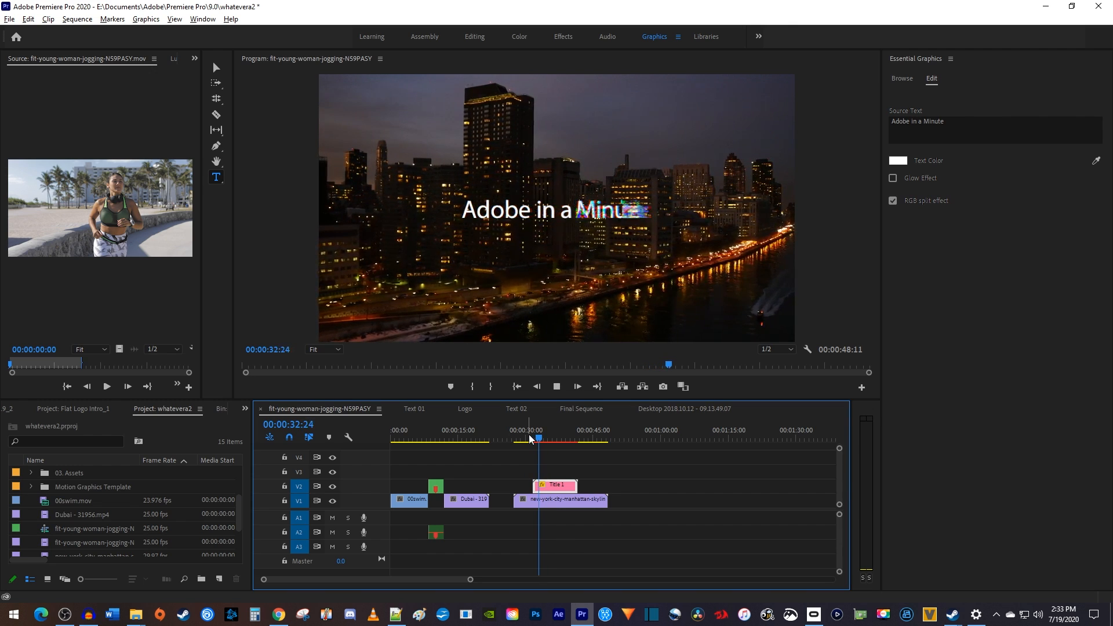
{"action": "left_click", "coordinate": [556, 386]}
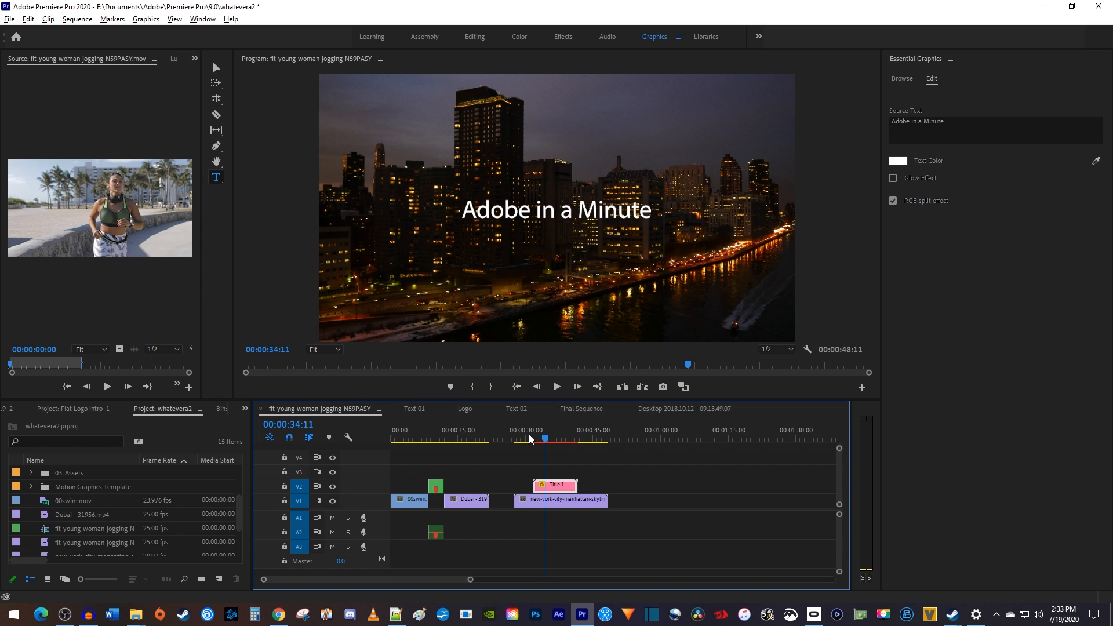
- Search transitions, filter to Premiere Pro, and open Dope Transitions
{"action": "left_click", "coordinate": [279, 615]}
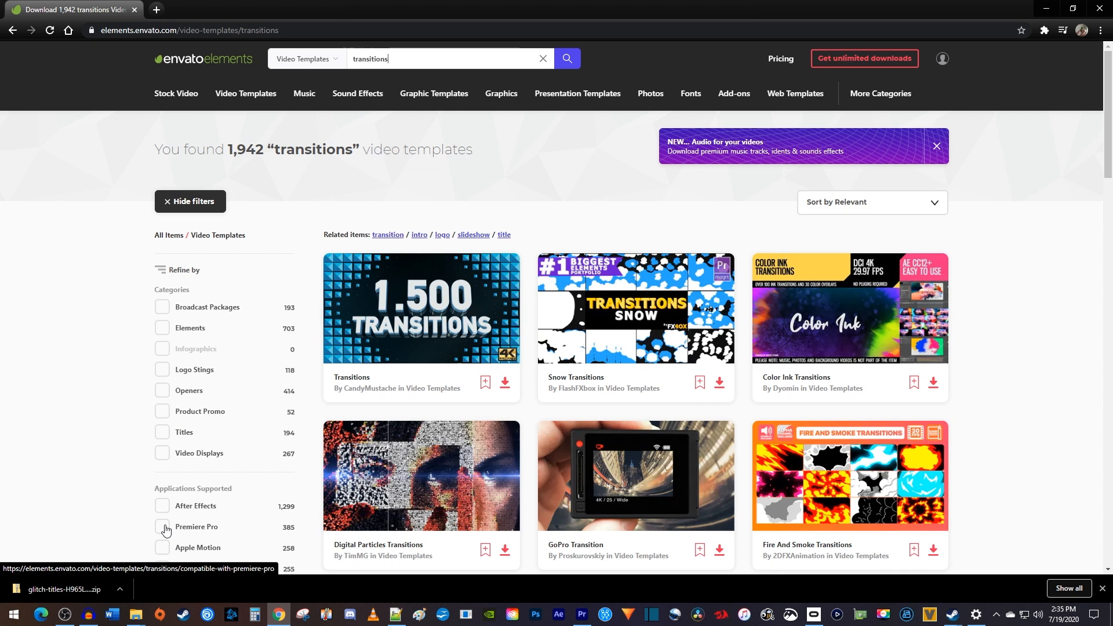
{"action": "left_click", "coordinate": [161, 527]}
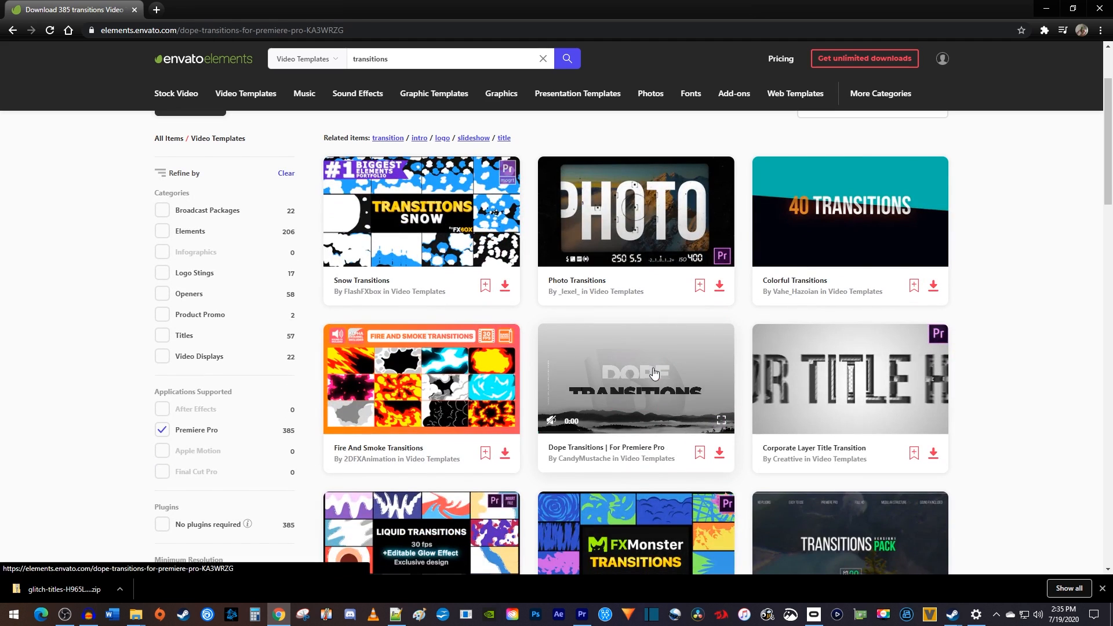
{"action": "left_click", "coordinate": [636, 378]}
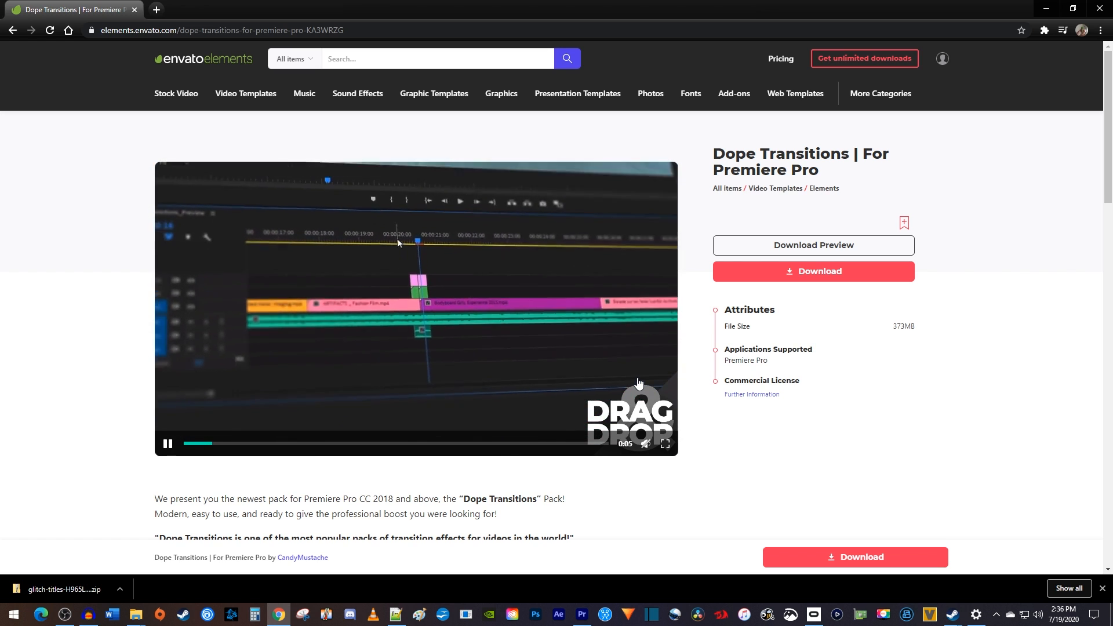
{"action": "left_click", "coordinate": [582, 614]}
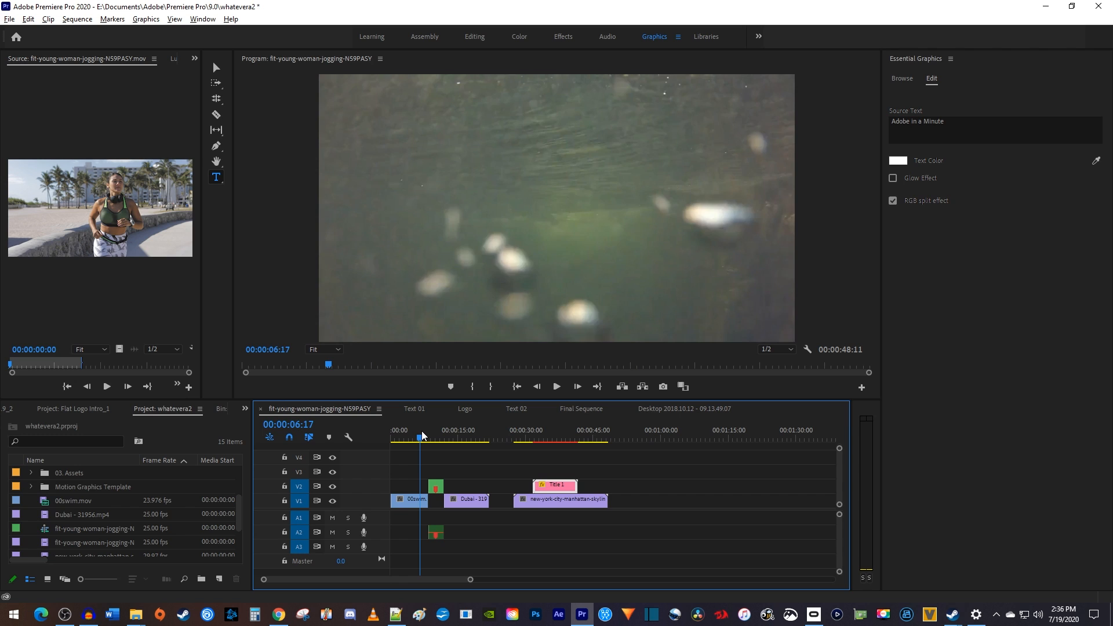
{"action": "left_click", "coordinate": [557, 386]}
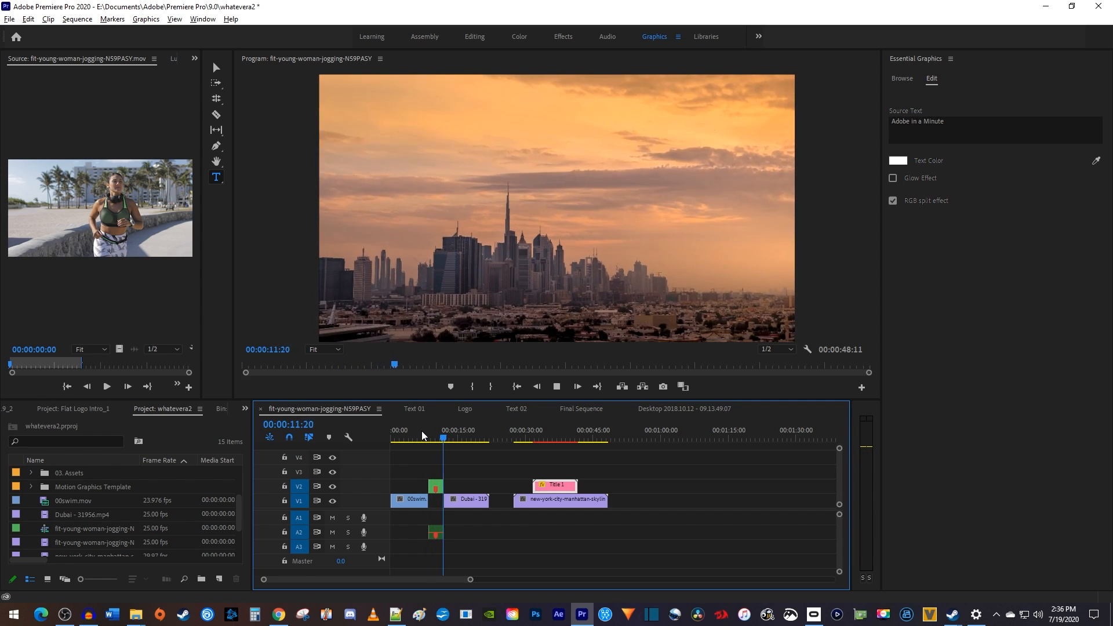
{"action": "left_click", "coordinate": [277, 614]}
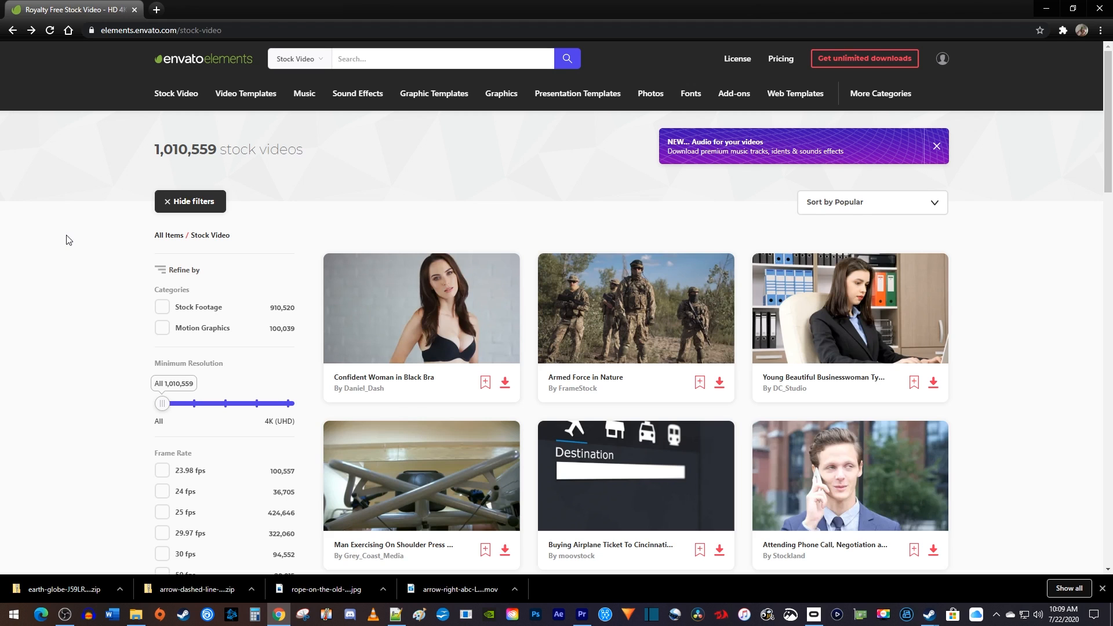
- Open 'Woman use mobile phone at sunset time' from Stock Video and download it
{"action": "scroll", "scroll_direction": "down", "scroll_amount": 3}
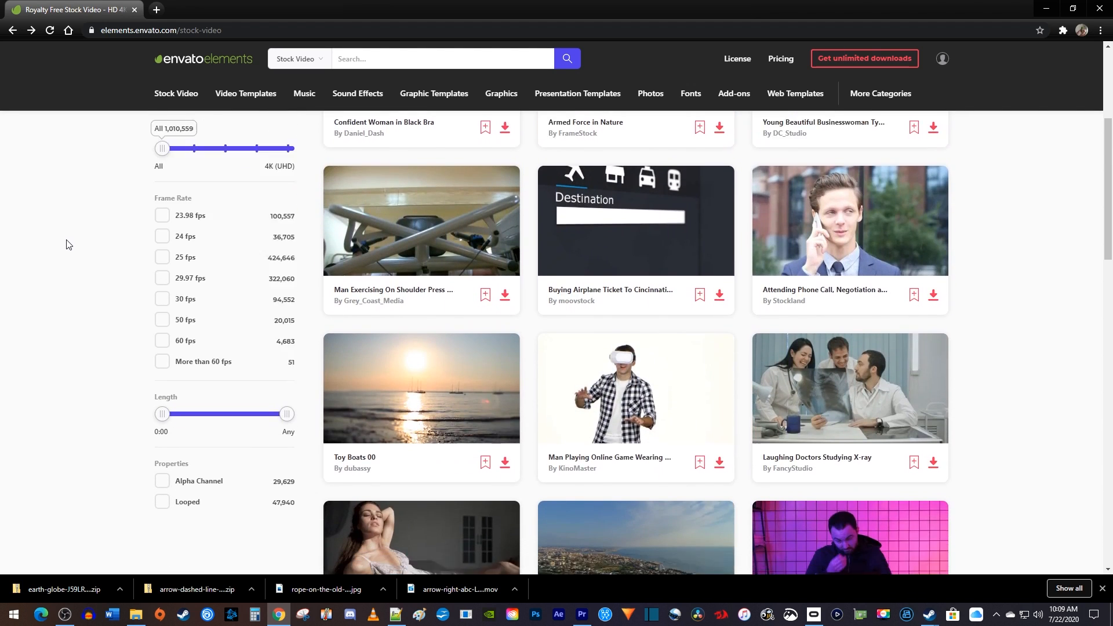
{"action": "scroll", "scroll_direction": "down", "scroll_amount": 3}
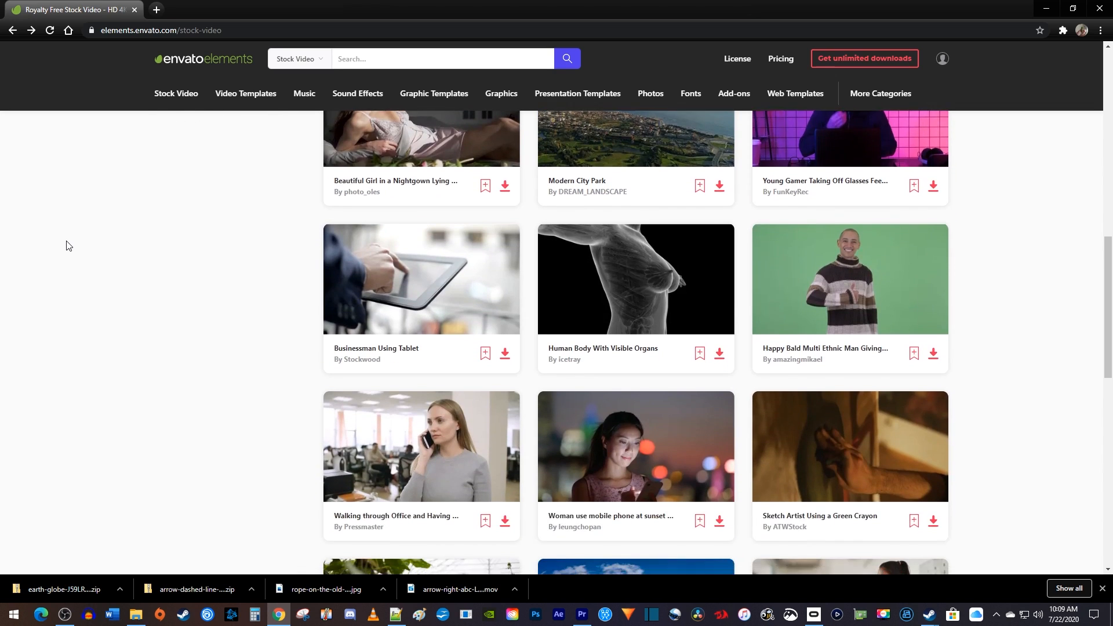
{"action": "scroll", "scroll_direction": "down", "scroll_amount": 3}
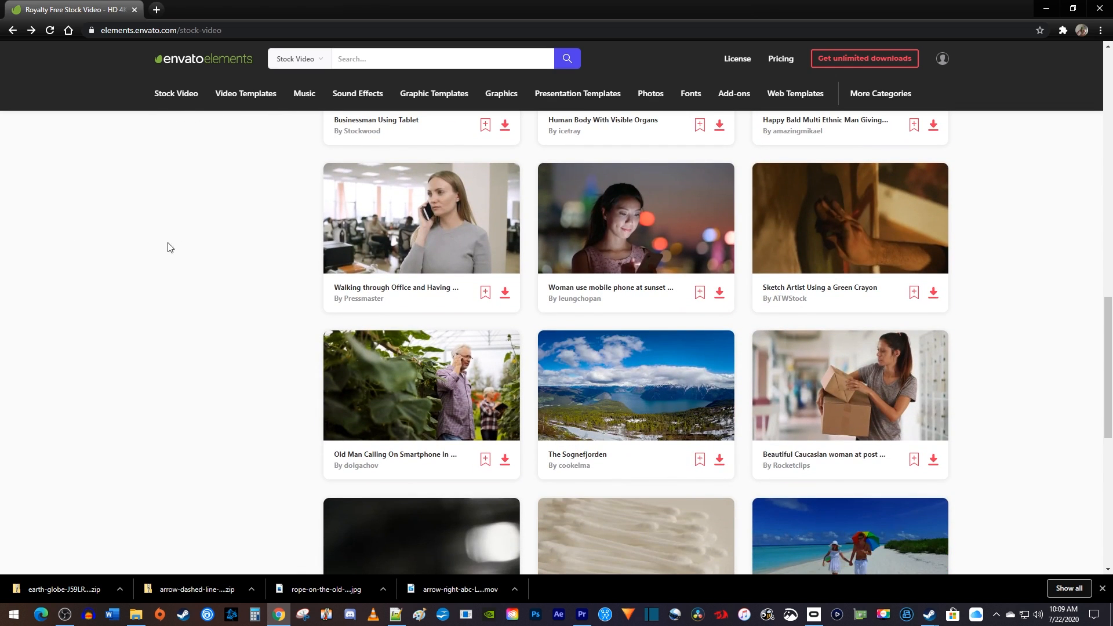
{"action": "left_click", "coordinate": [635, 218]}
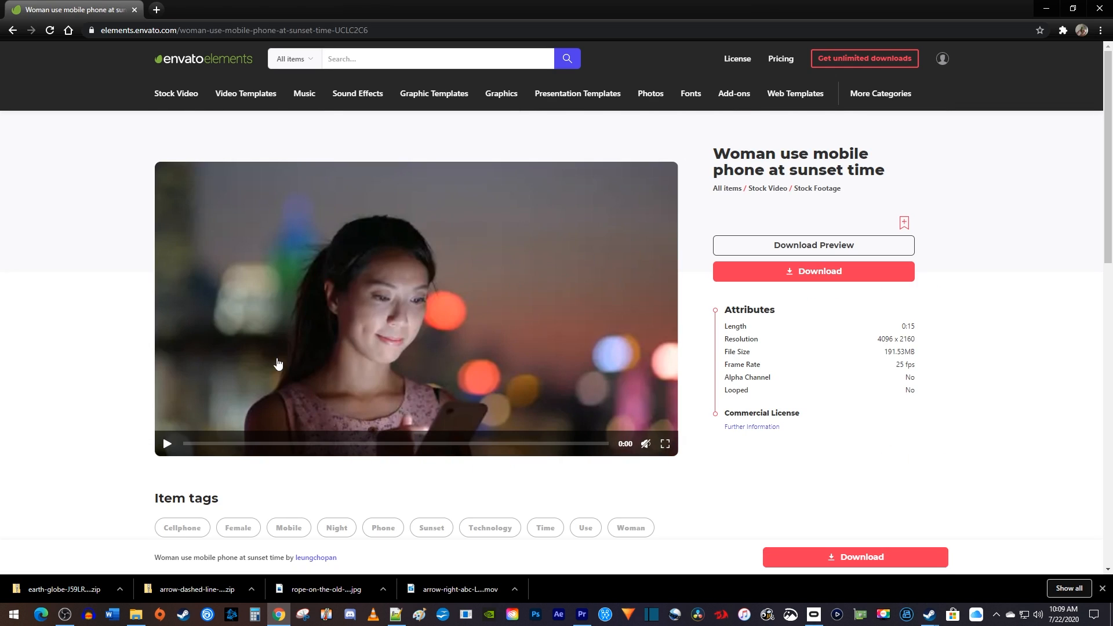
{"action": "left_click", "coordinate": [167, 444]}
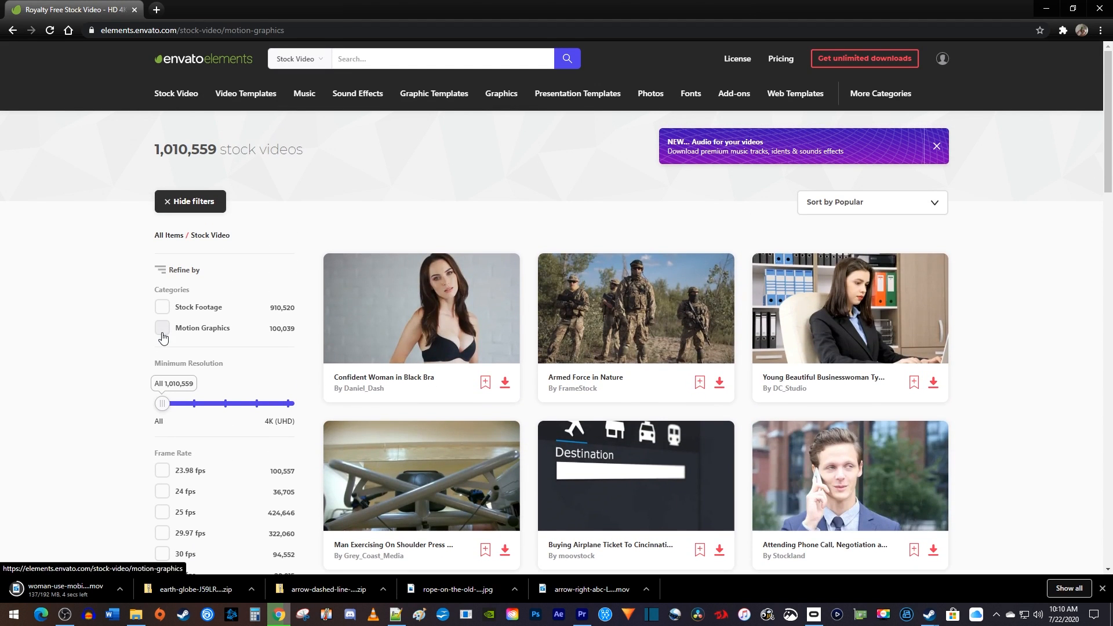
- Filter to Motion Graphics and search for 'arrows'
{"action": "left_click", "coordinate": [162, 327]}
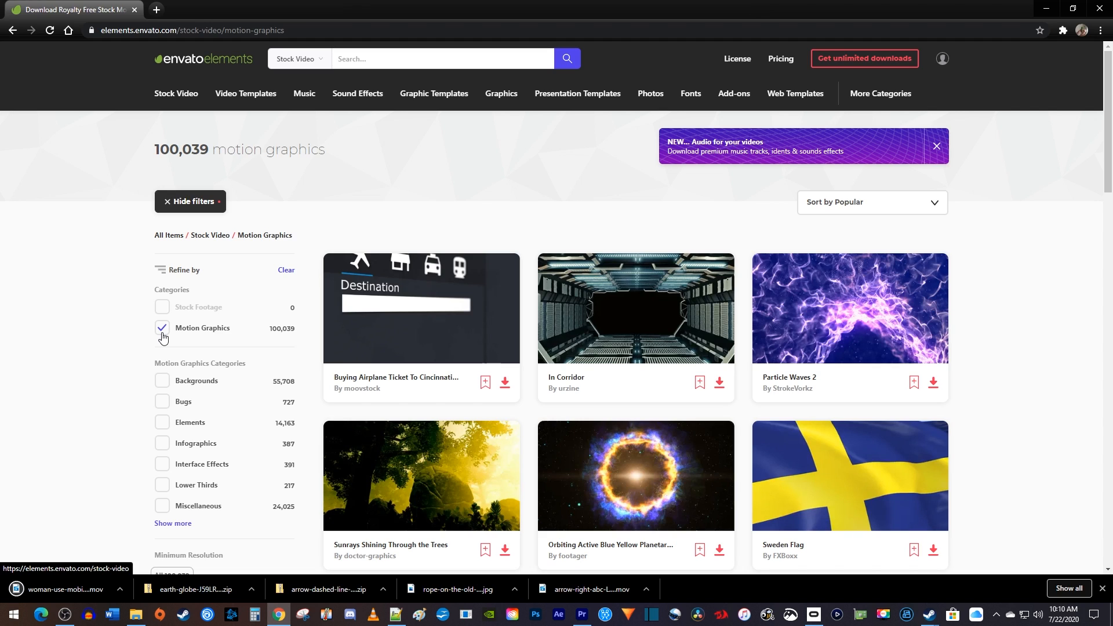
{"action": "left_click", "coordinate": [440, 58]}
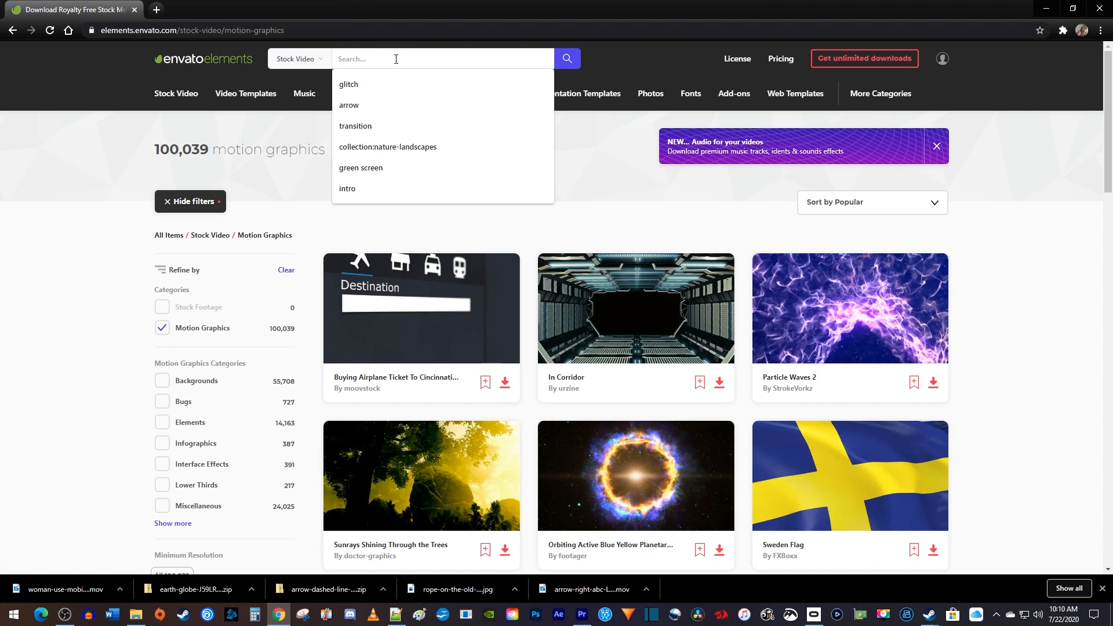
{"action": "type", "text": "a"}
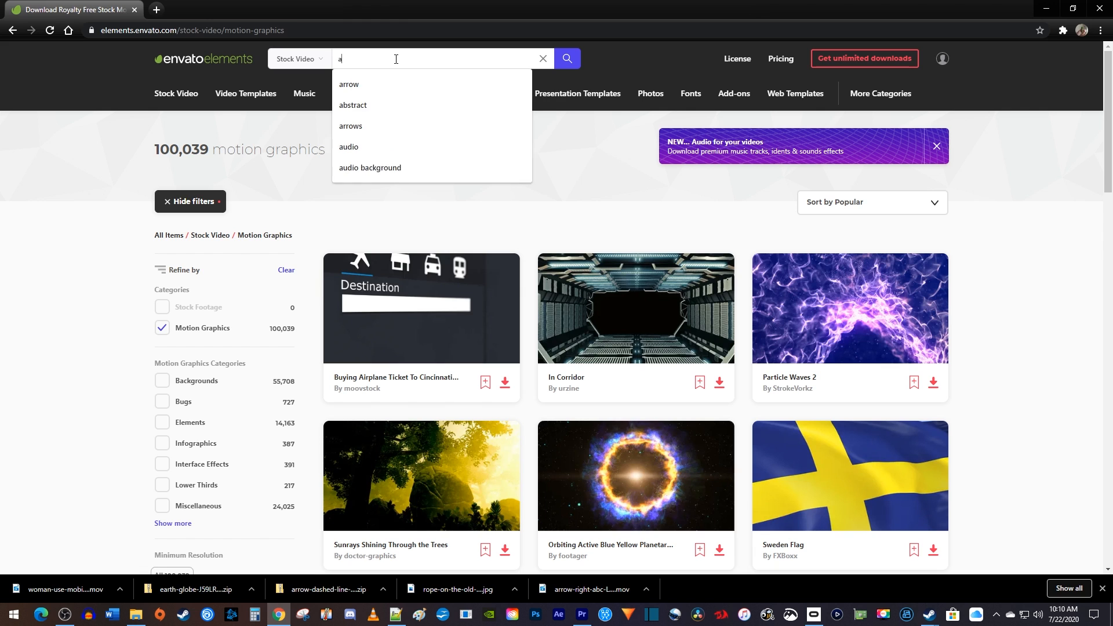
{"action": "left_click", "coordinate": [350, 125]}
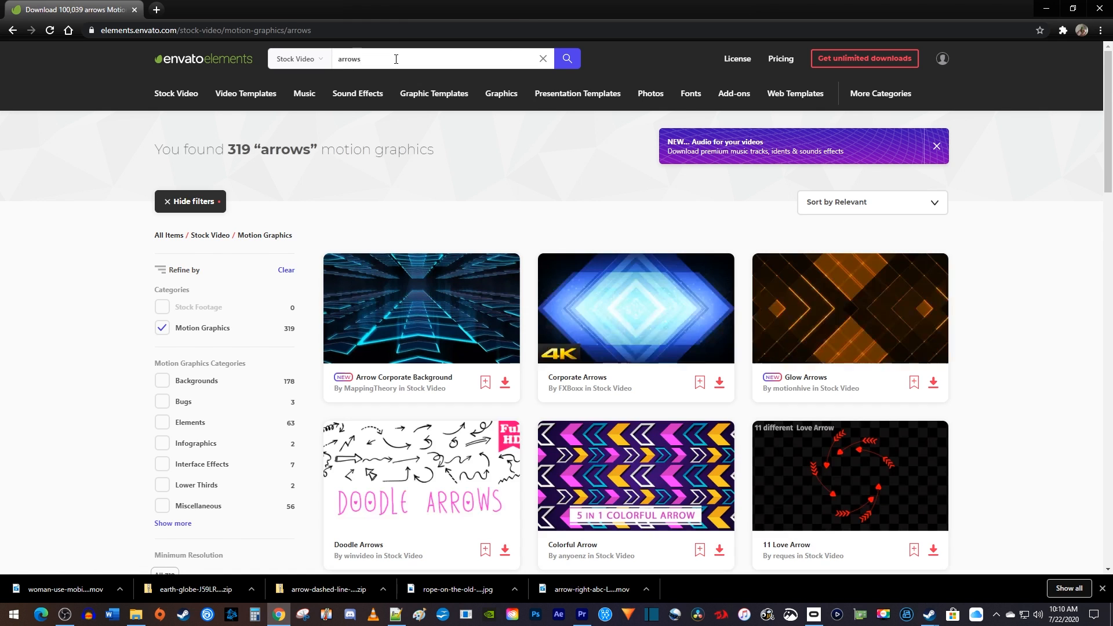
{"action": "scroll", "scroll_direction": "down", "scroll_amount": 3}
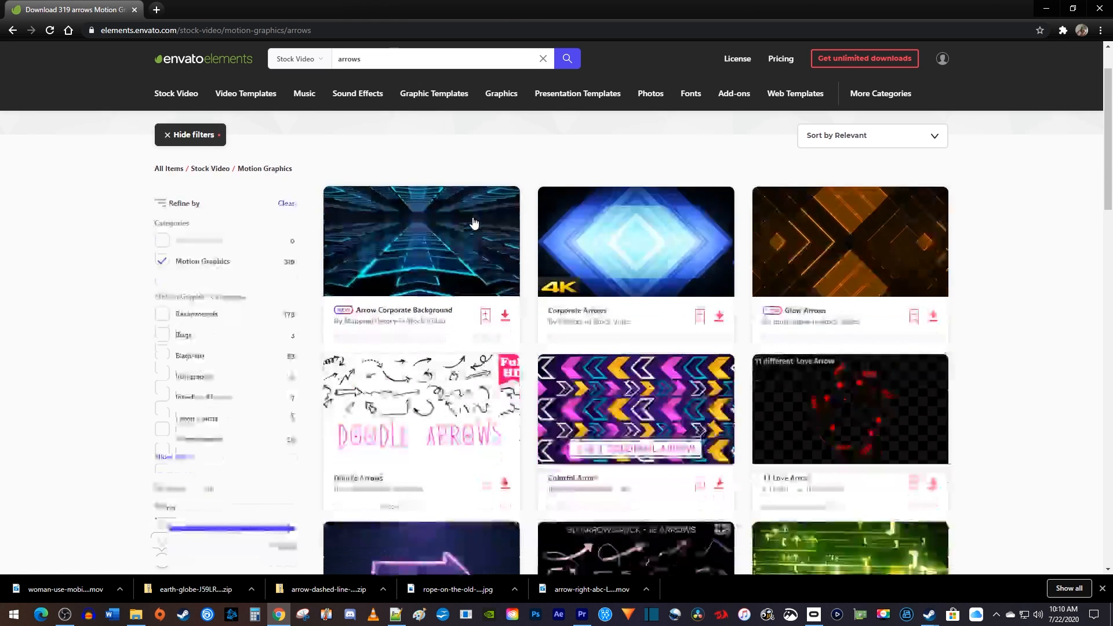
- Open the Doodle Arrows pack, play its preview, and download it
{"action": "left_click", "coordinate": [421, 431]}
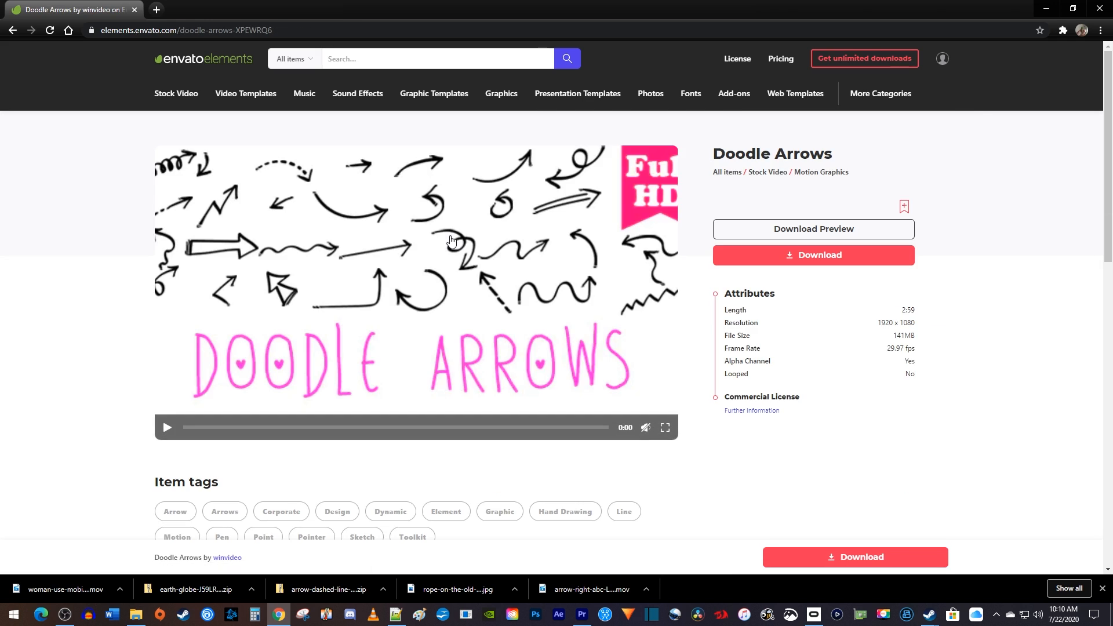
{"action": "left_click", "coordinate": [167, 427]}
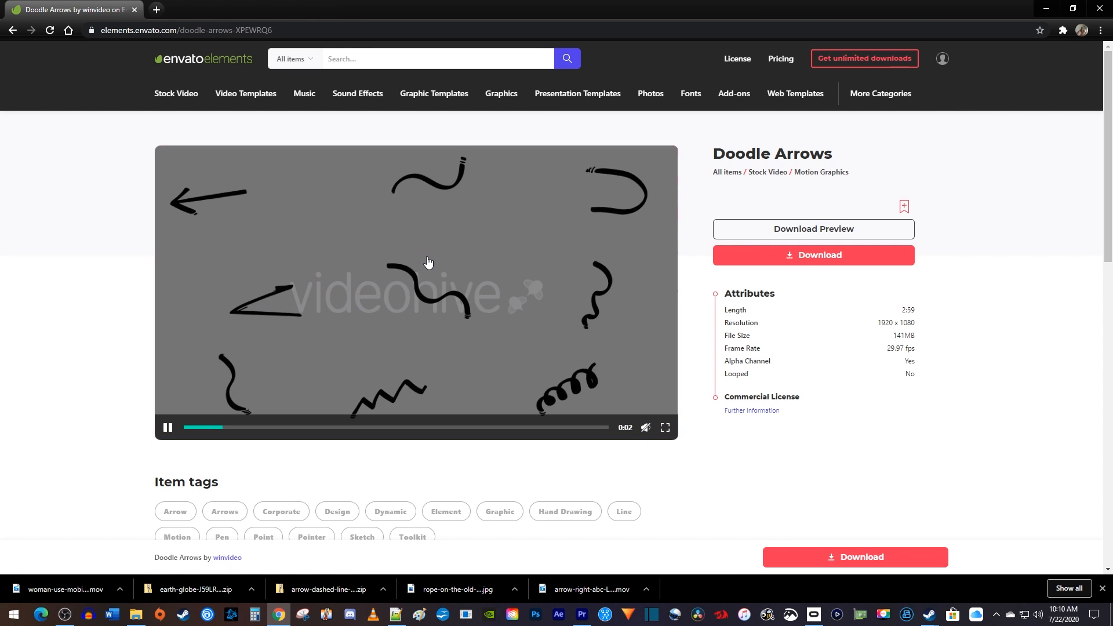
{"action": "left_click", "coordinate": [813, 255]}
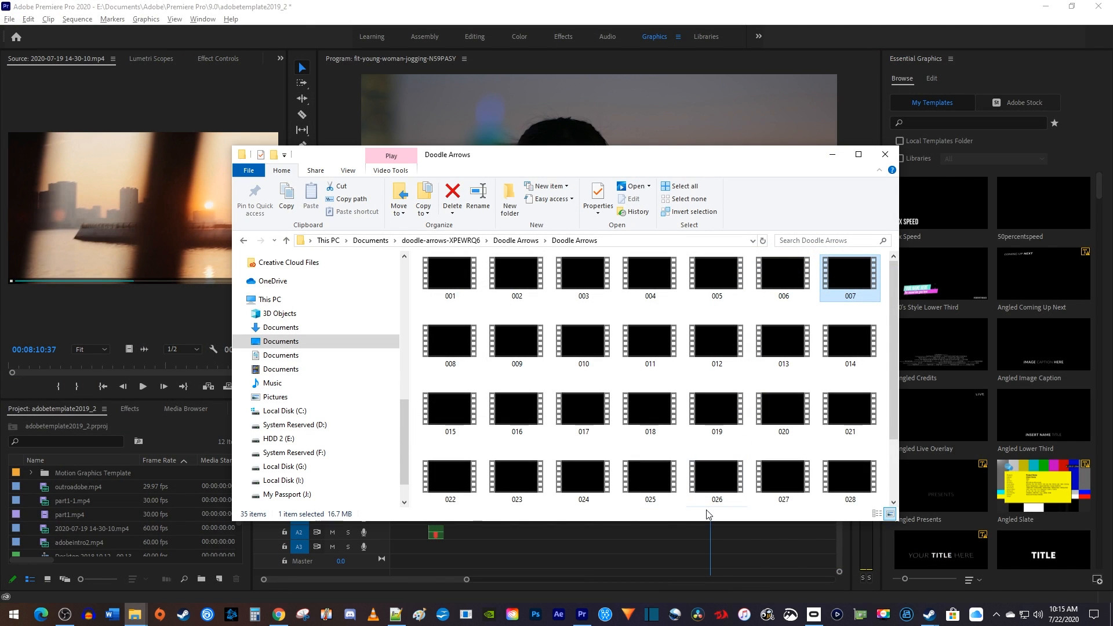
{"action": "mouse_move", "coordinate": [870, 288]}
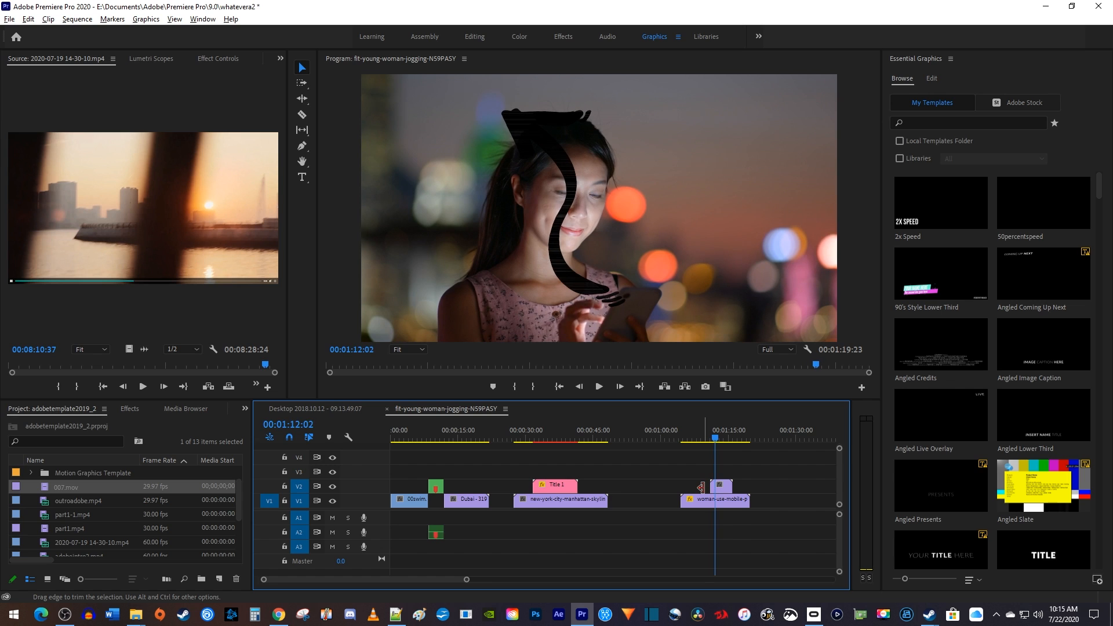
- Place doodle arrow clip 007.mov on V2 above the woman-use-mobile clip
{"action": "left_click", "coordinate": [568, 218]}
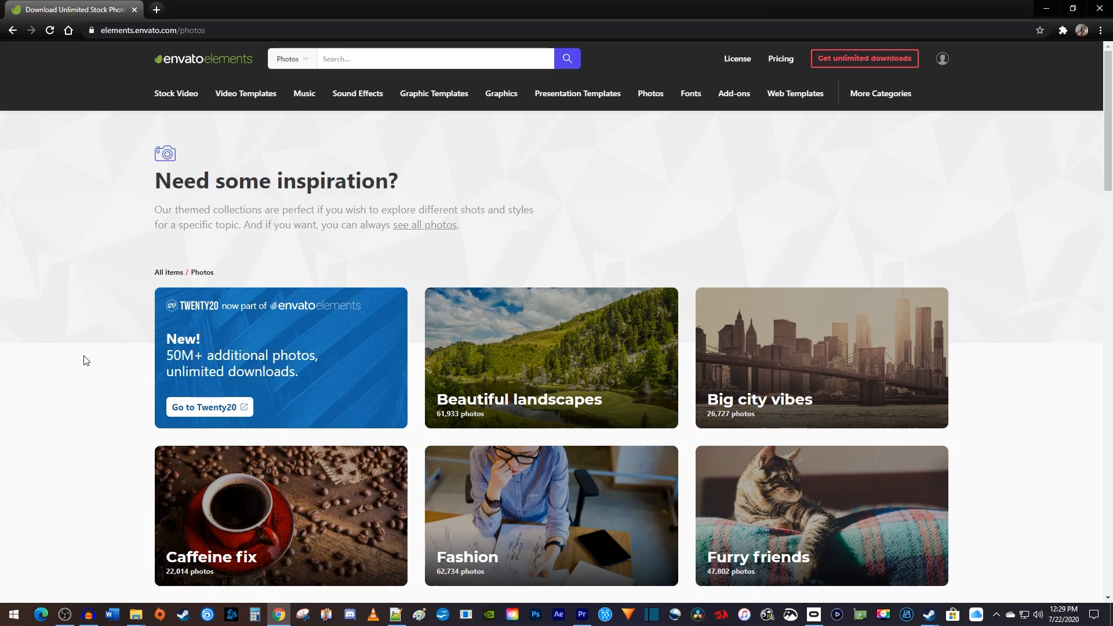
{"action": "scroll", "scroll_direction": "down", "scroll_amount": 3}
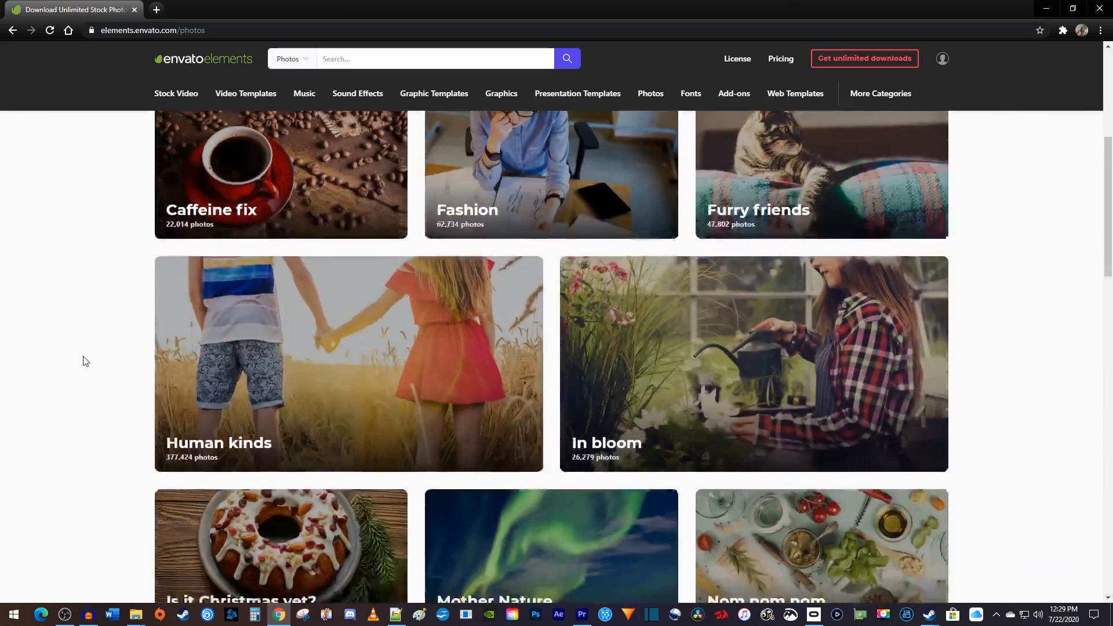
{"action": "scroll", "scroll_direction": "down", "scroll_amount": 3}
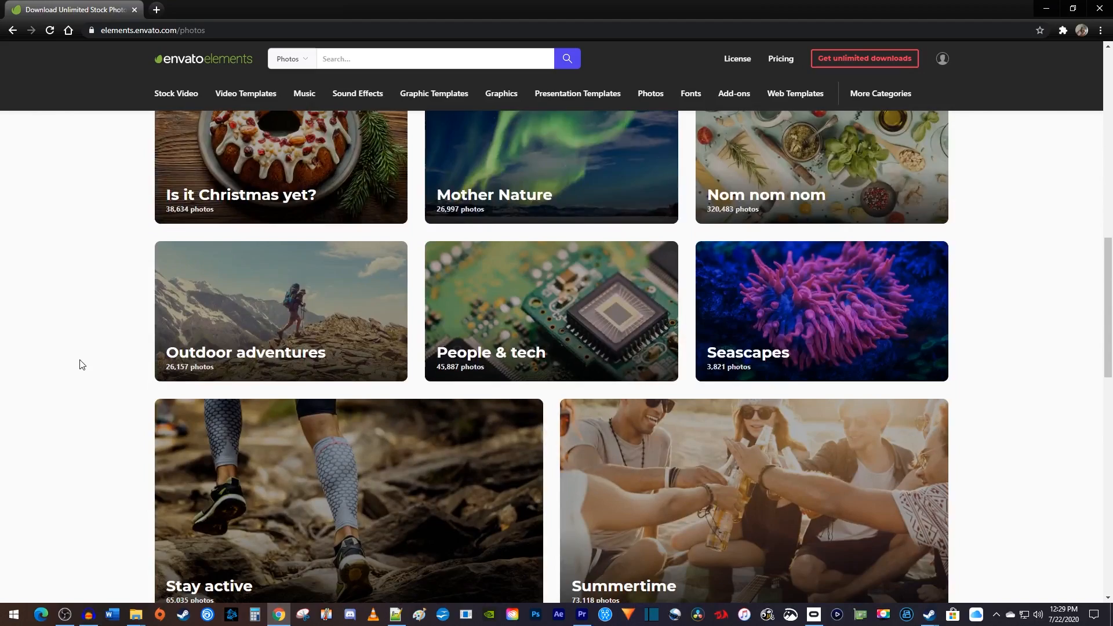
{"action": "scroll", "scroll_direction": "down", "scroll_amount": 3}
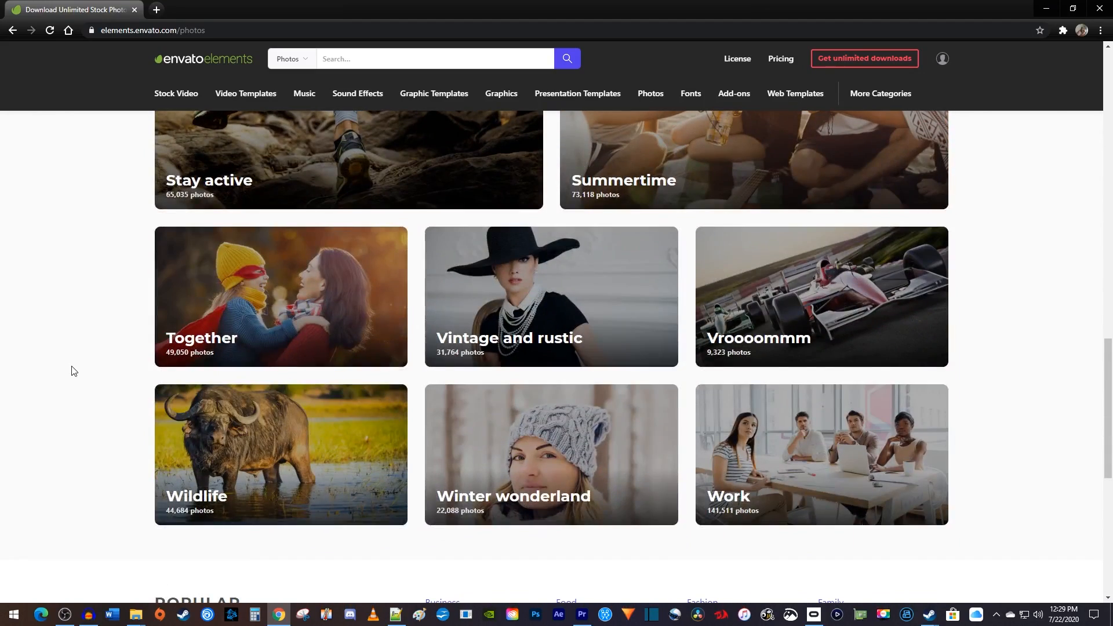
{"action": "scroll", "scroll_direction": "down", "scroll_amount": 3}
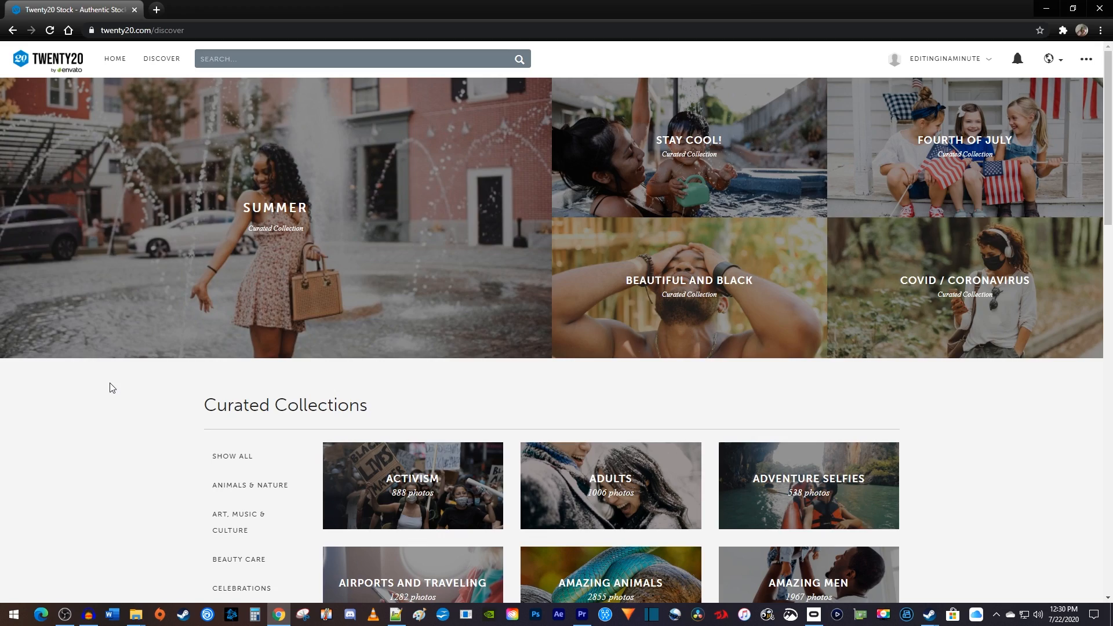
{"action": "scroll", "scroll_direction": "down", "scroll_amount": 3}
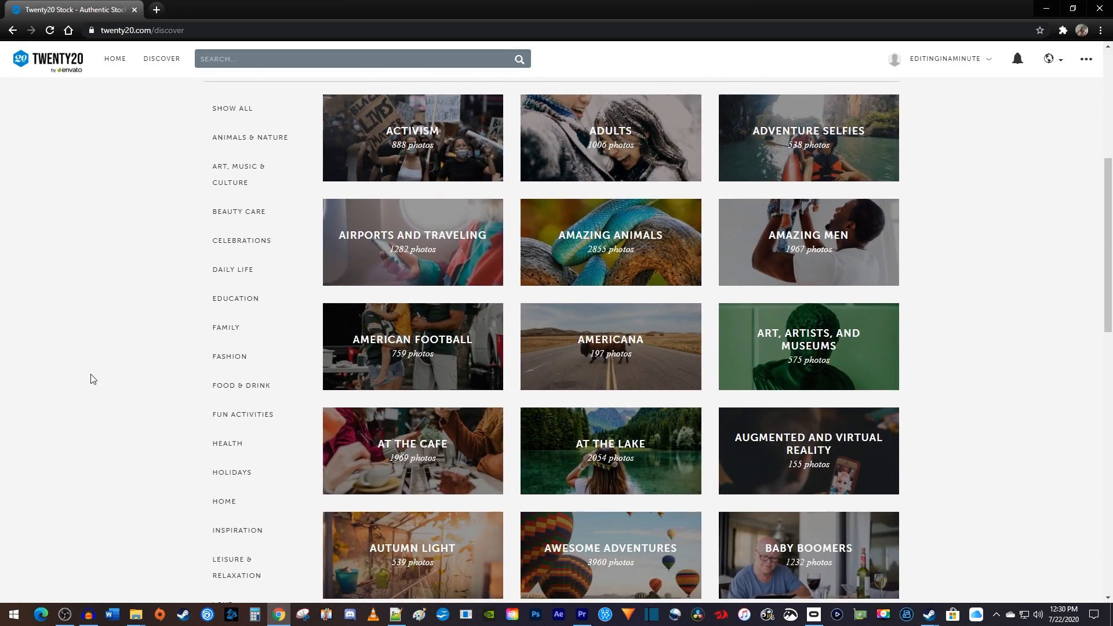
{"action": "scroll", "scroll_direction": "down", "scroll_amount": 3}
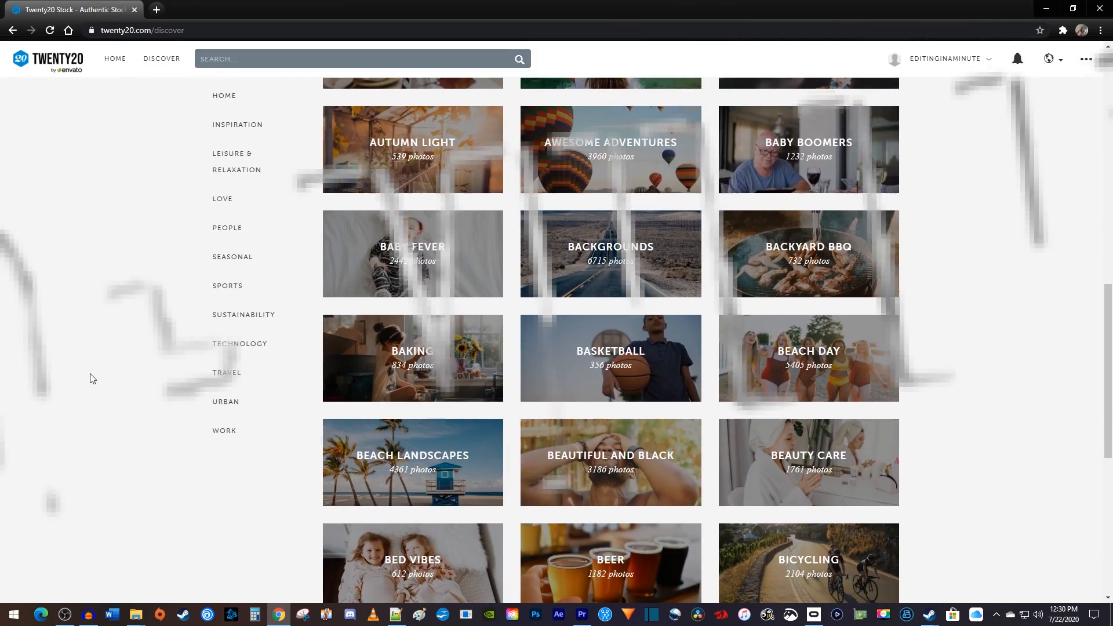
{"action": "scroll", "scroll_direction": "down", "scroll_amount": 3}
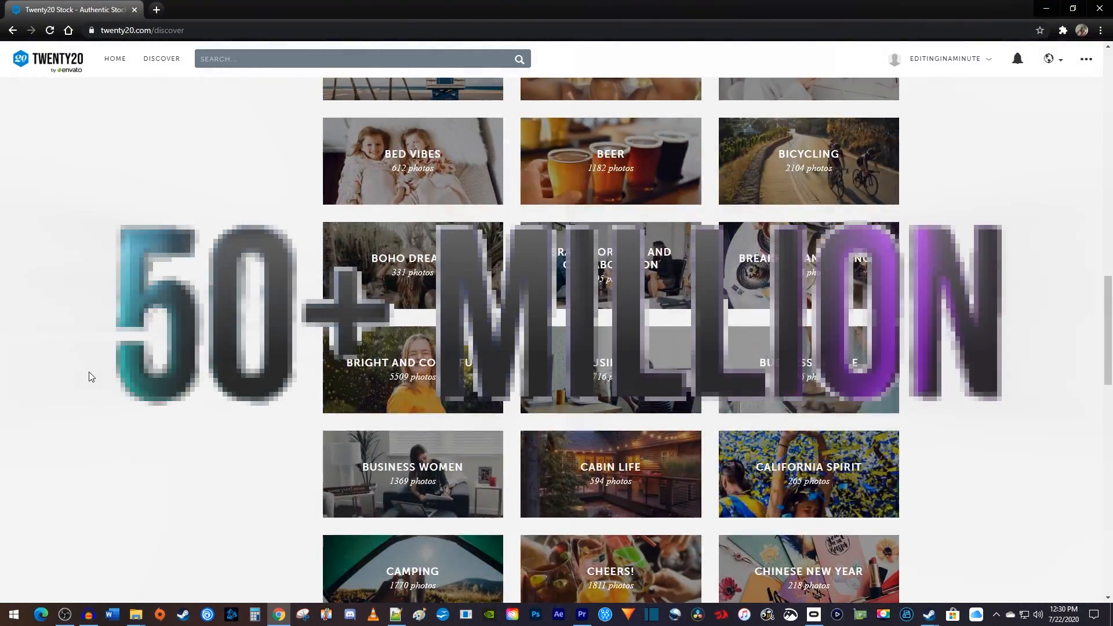
{"action": "scroll", "scroll_direction": "down", "scroll_amount": 3}
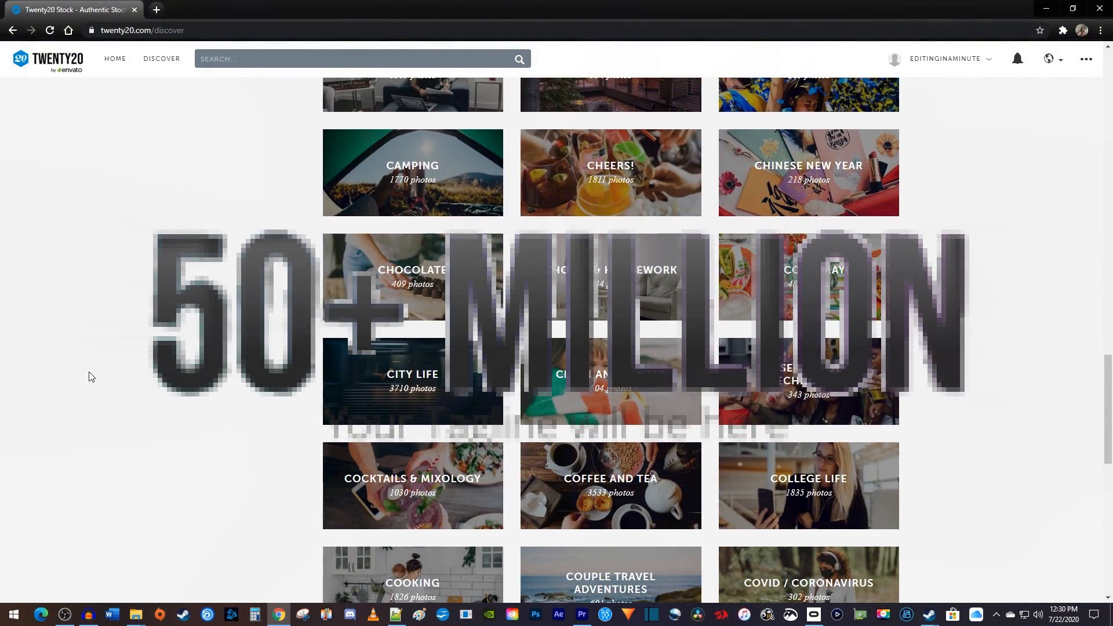
{"action": "scroll", "scroll_direction": "down", "scroll_amount": 3}
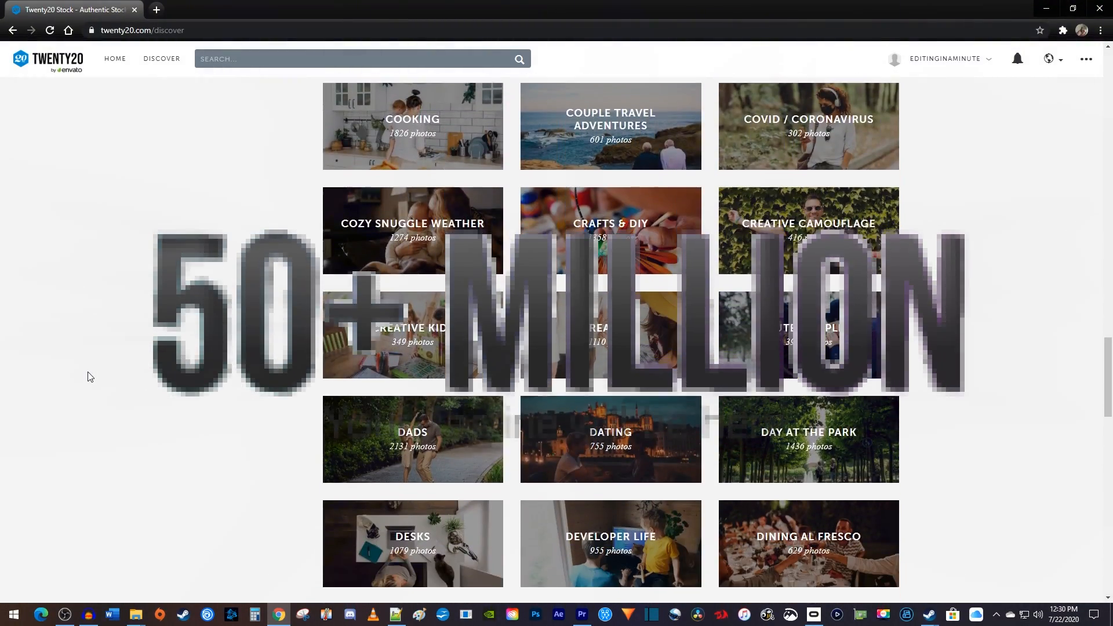
{"action": "scroll", "scroll_direction": "down", "scroll_amount": 3}
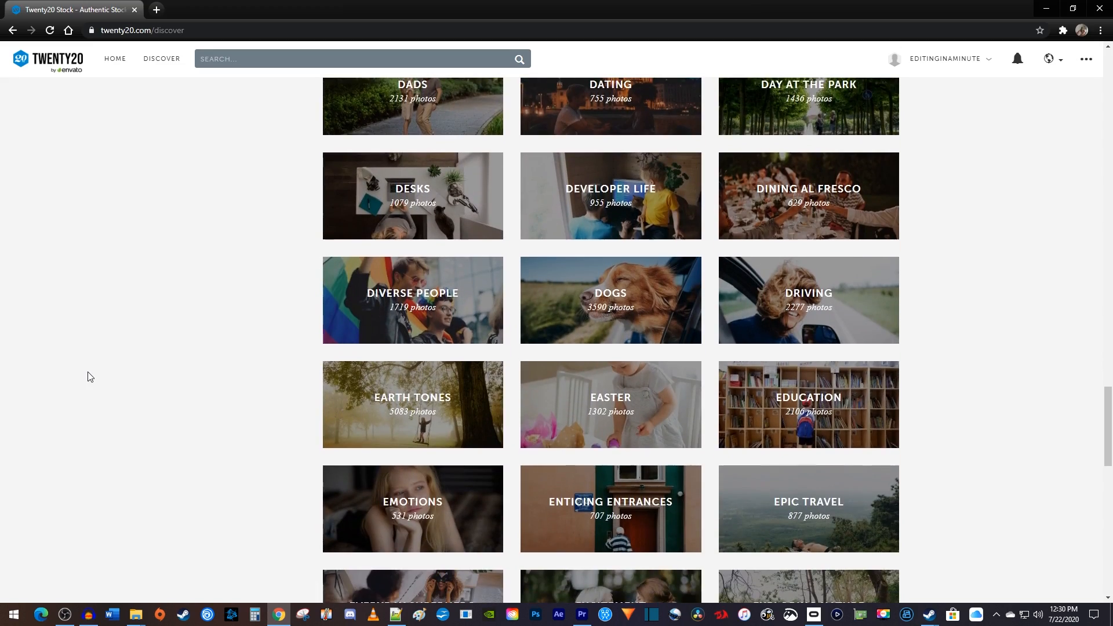
{"action": "scroll", "scroll_direction": "down", "scroll_amount": 3}
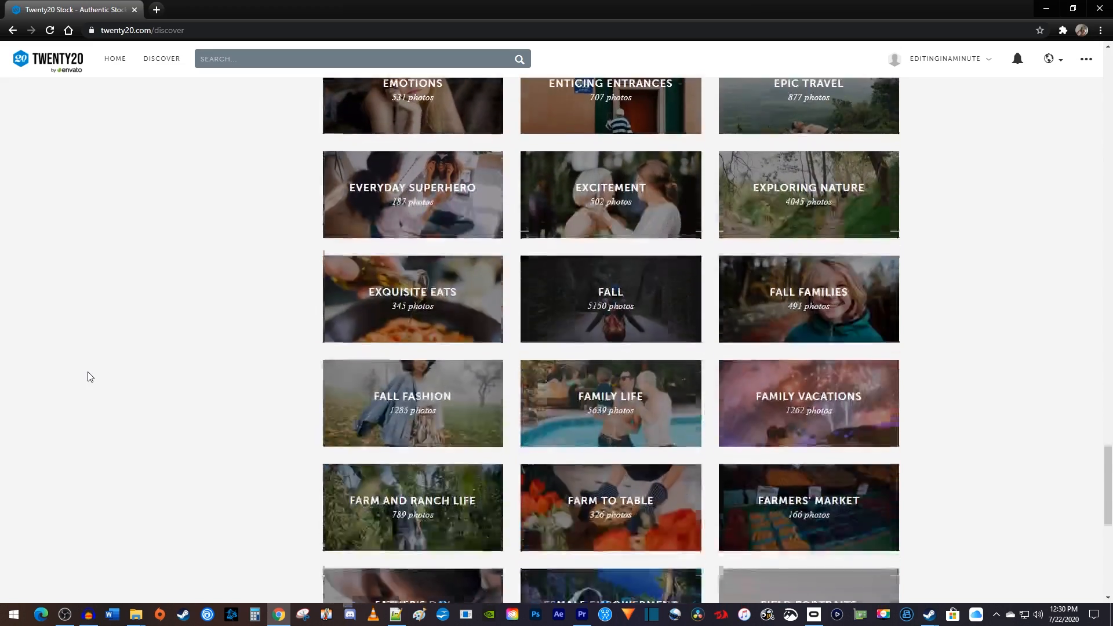
{"action": "left_click", "coordinate": [488, 9]}
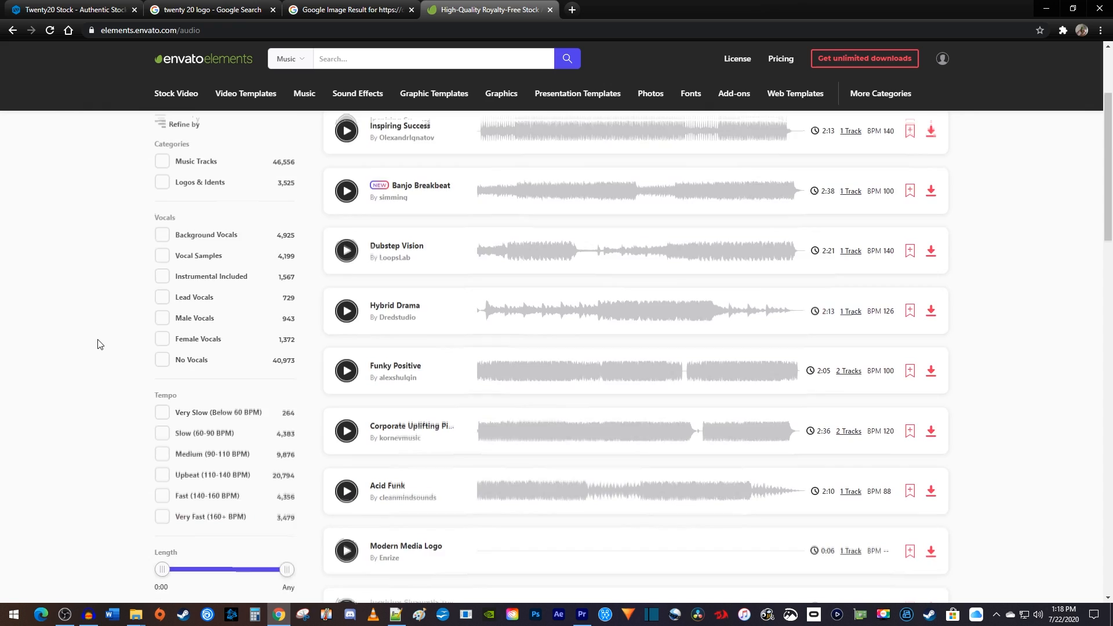
- Scroll the music tracks, then open and browse All Sound Effects
{"action": "scroll", "scroll_direction": "down", "scroll_amount": 3}
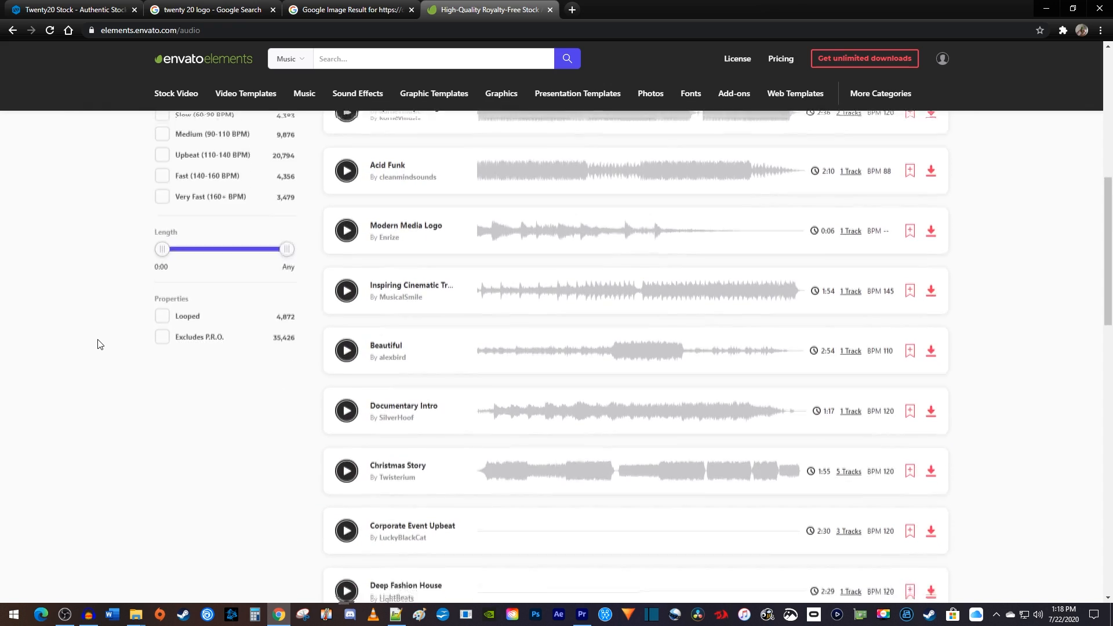
{"action": "scroll", "scroll_direction": "down", "scroll_amount": 3}
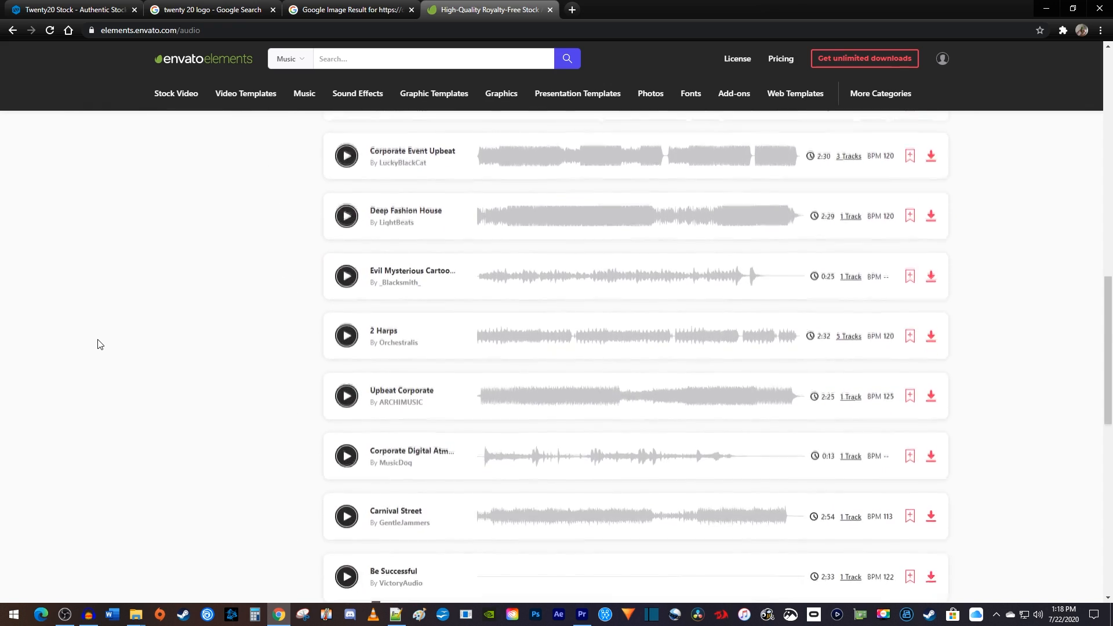
{"action": "scroll", "scroll_direction": "down", "scroll_amount": 3}
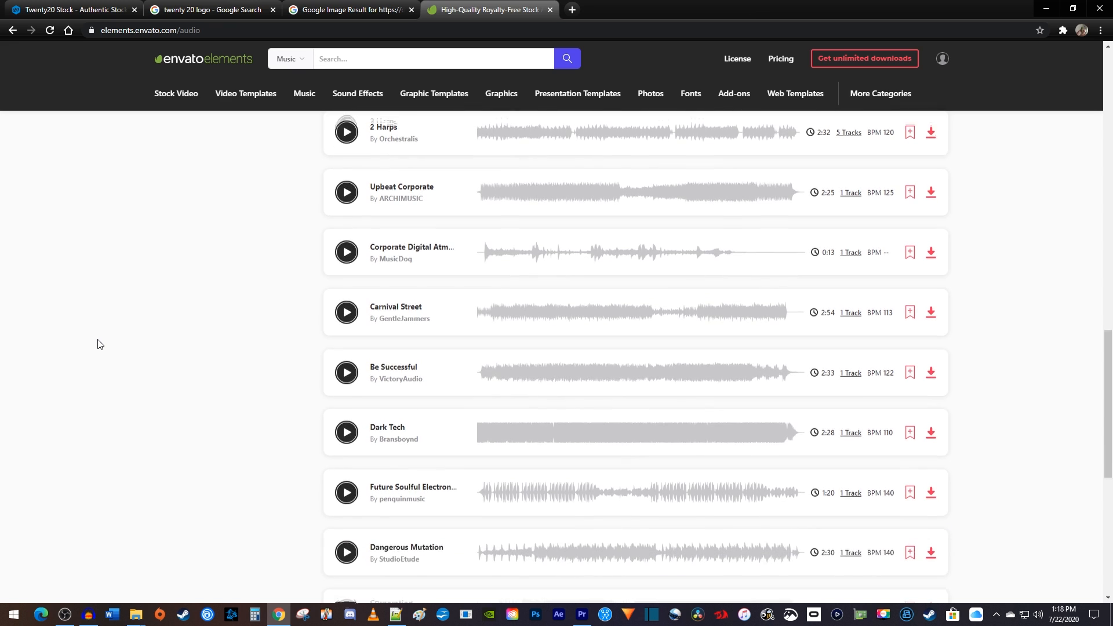
{"action": "scroll", "scroll_direction": "down", "scroll_amount": 3}
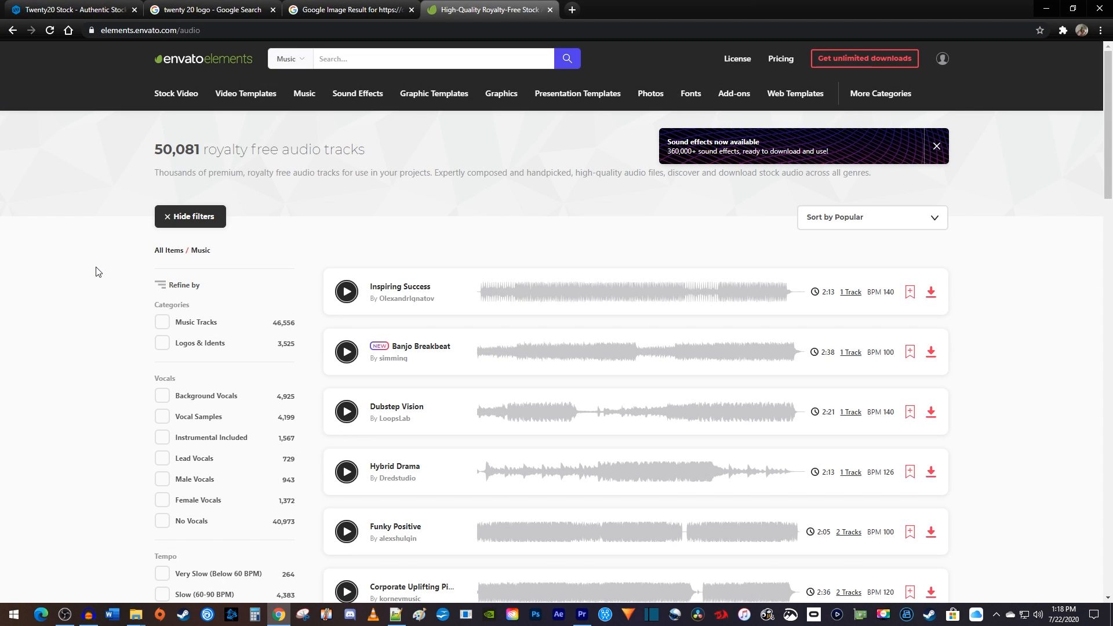
{"action": "mouse_move", "coordinate": [357, 93]}
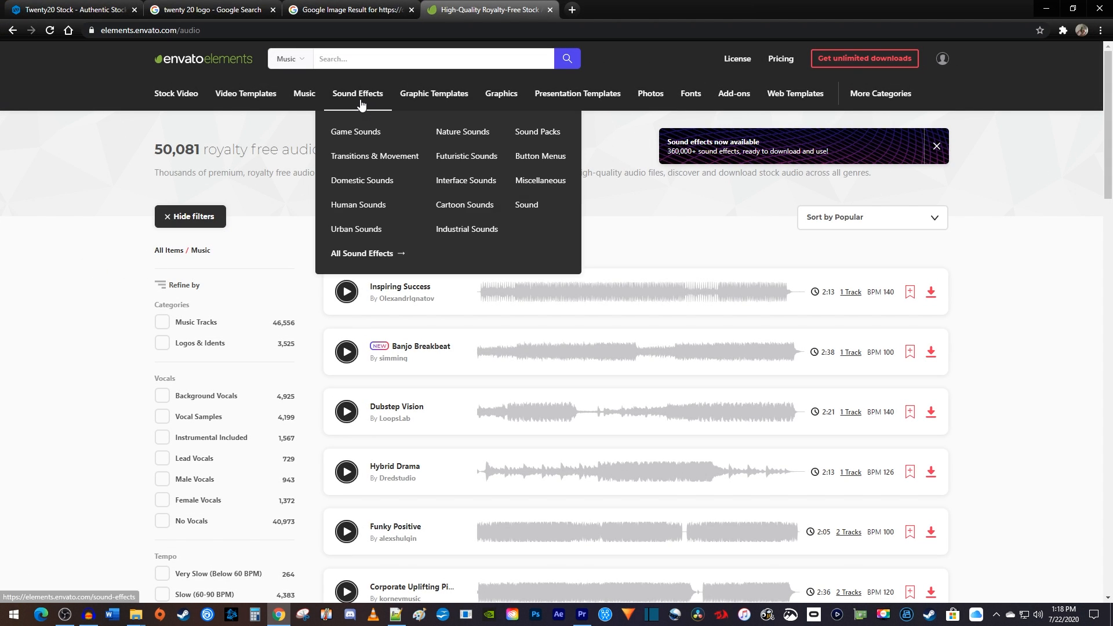
{"action": "left_click", "coordinate": [361, 254]}
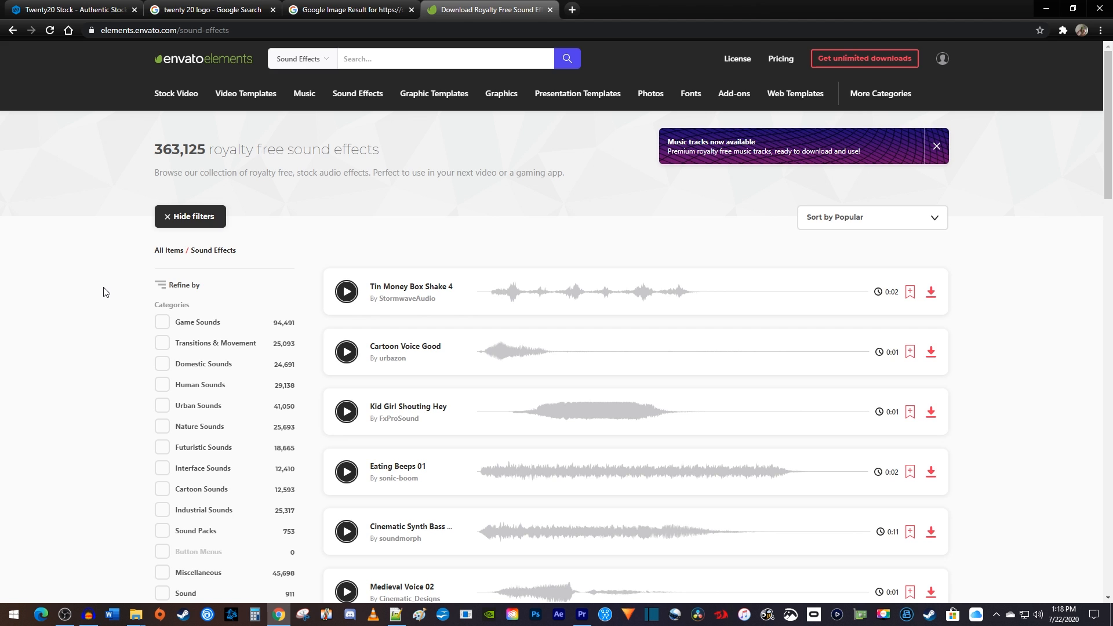
{"action": "scroll", "scroll_direction": "down", "scroll_amount": 3}
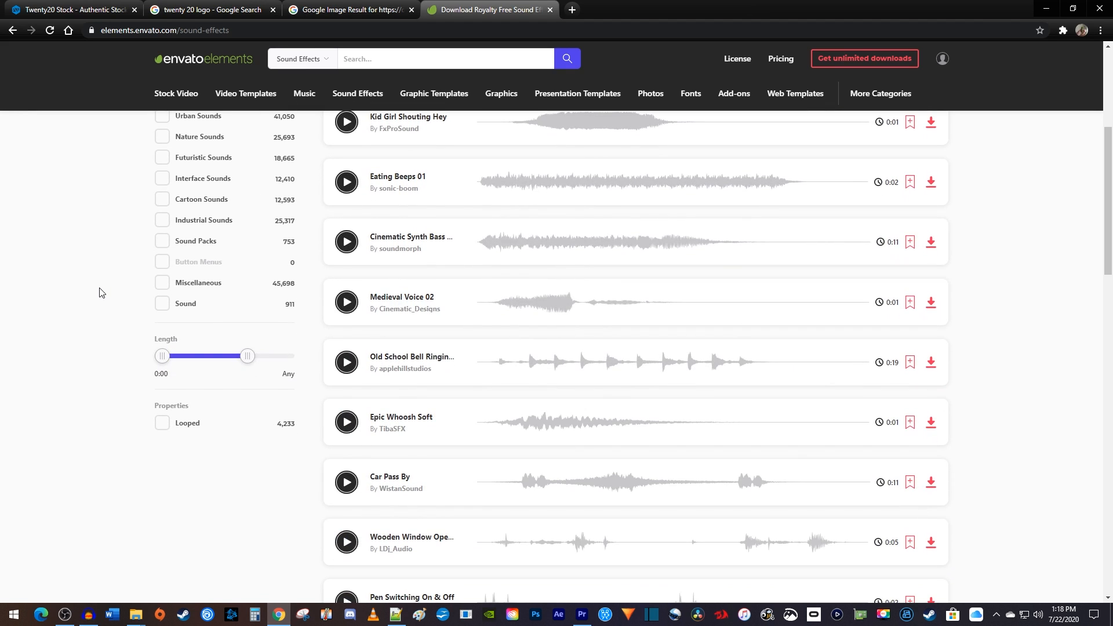
{"action": "left_click", "coordinate": [500, 93]}
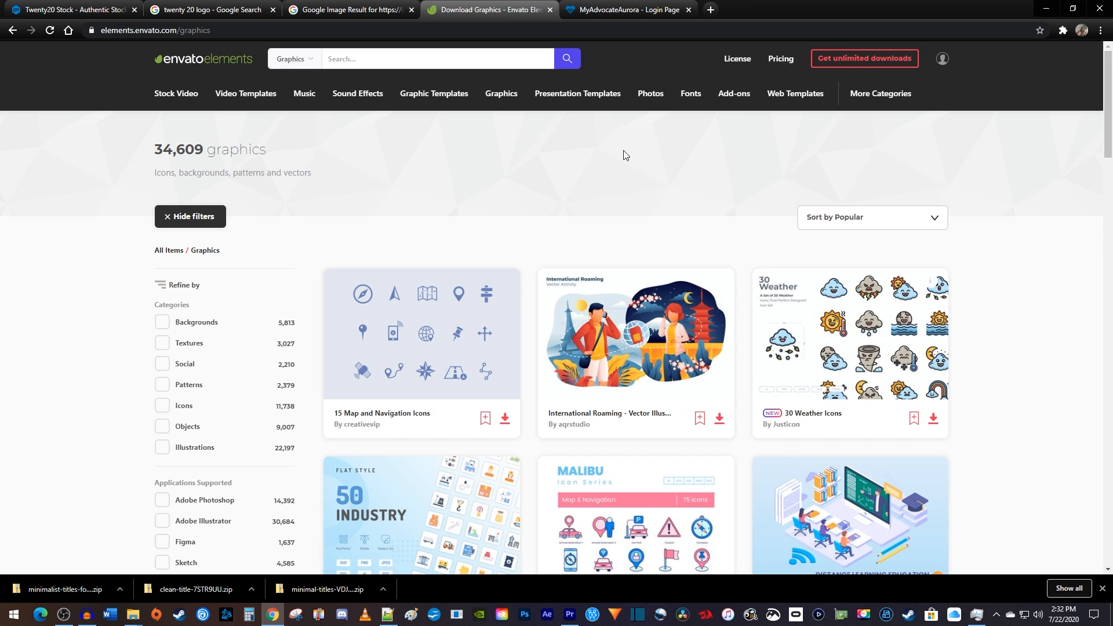
- Scroll the Graphics results and open the Job Interview Illustration concept page
{"action": "scroll", "scroll_direction": "down", "scroll_amount": 3}
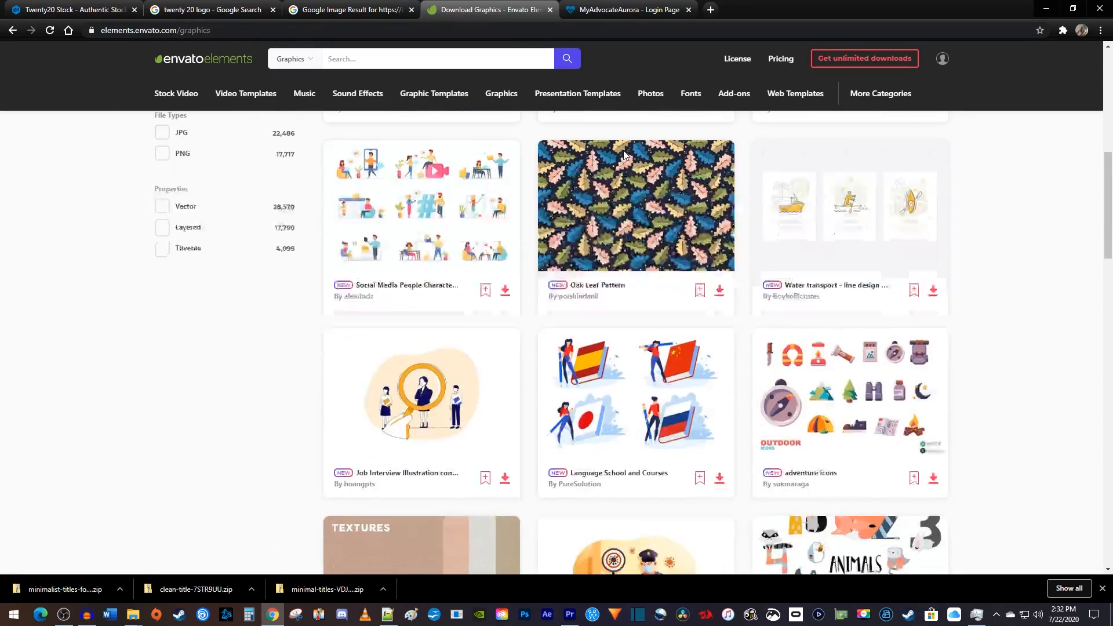
{"action": "scroll", "scroll_direction": "down", "scroll_amount": 3}
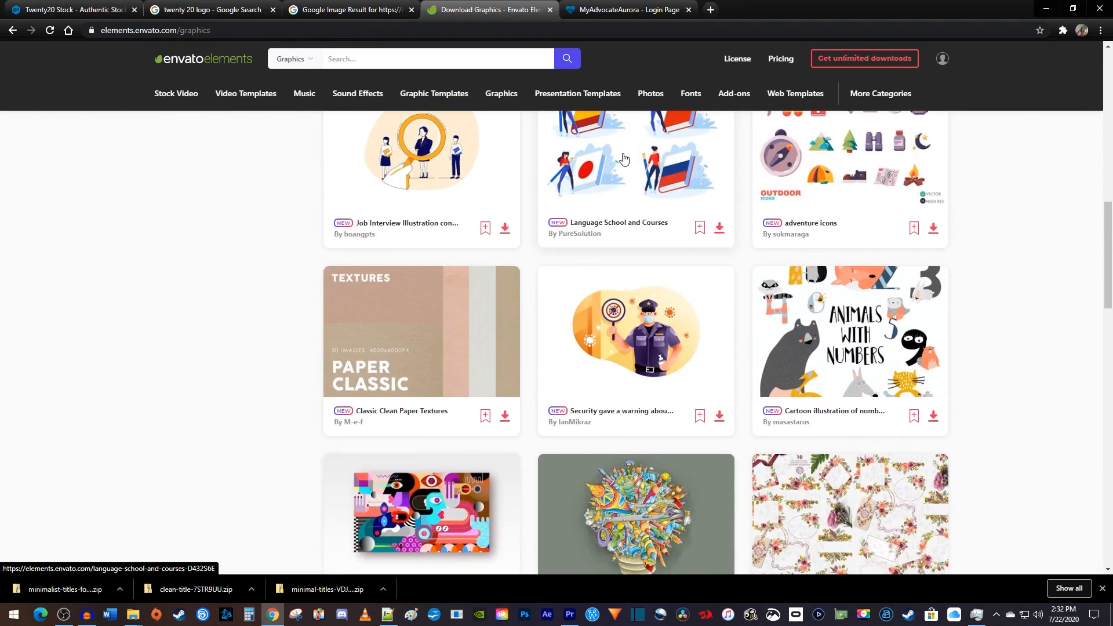
{"action": "left_click", "coordinate": [421, 164]}
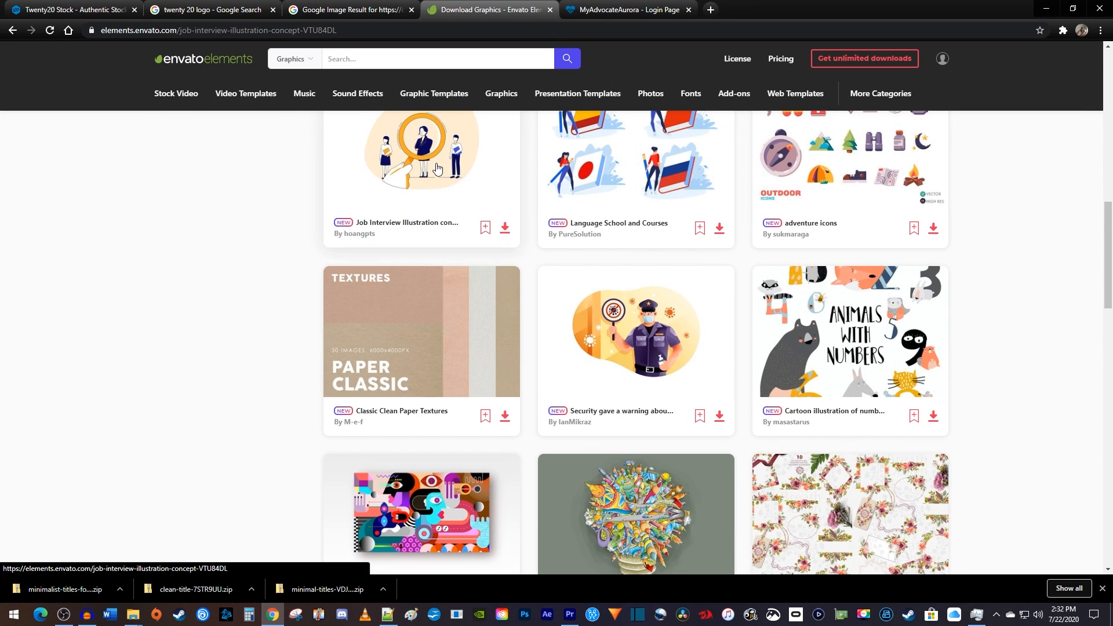
{"action": "left_click", "coordinate": [422, 149]}
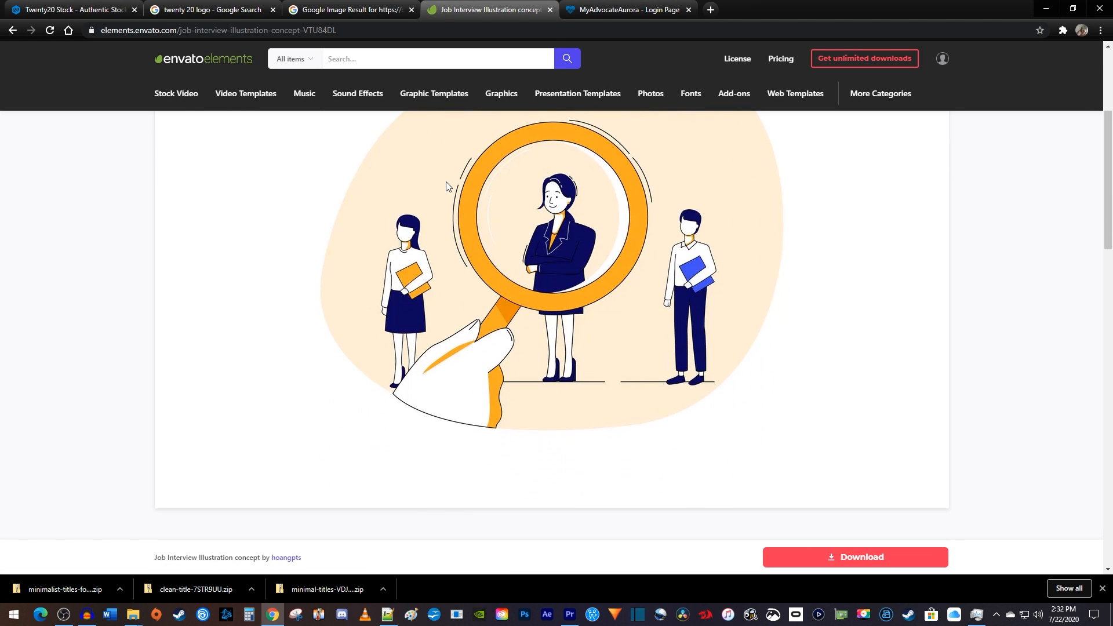
{"action": "scroll", "scroll_direction": "down", "scroll_amount": 3}
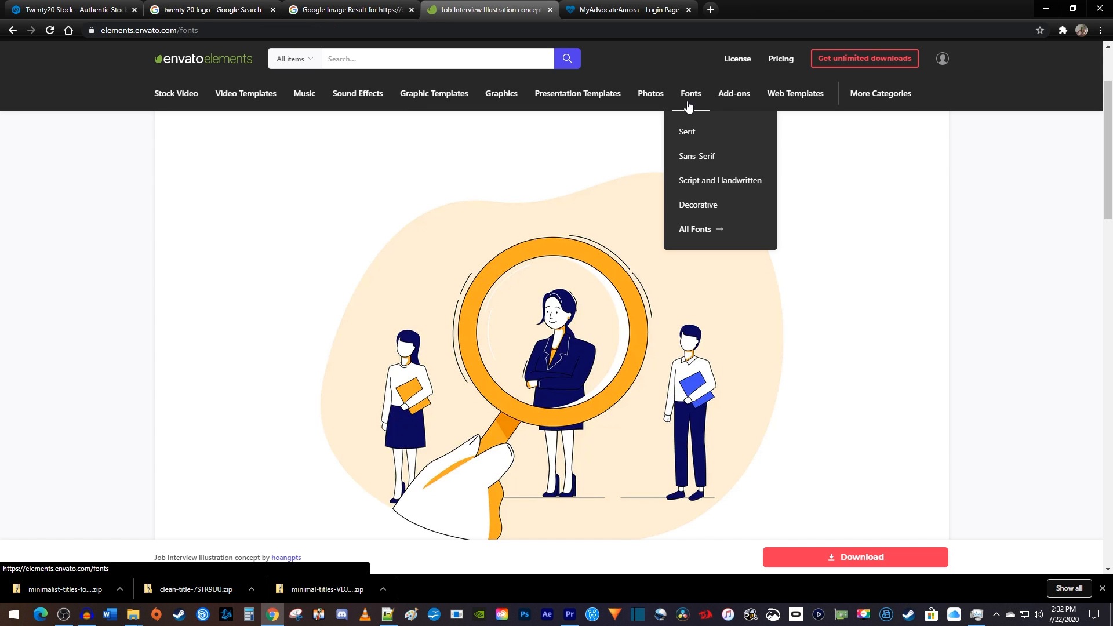
- Browse the Fonts library and view the Locobeans Font Duo page
{"action": "left_click", "coordinate": [694, 229]}
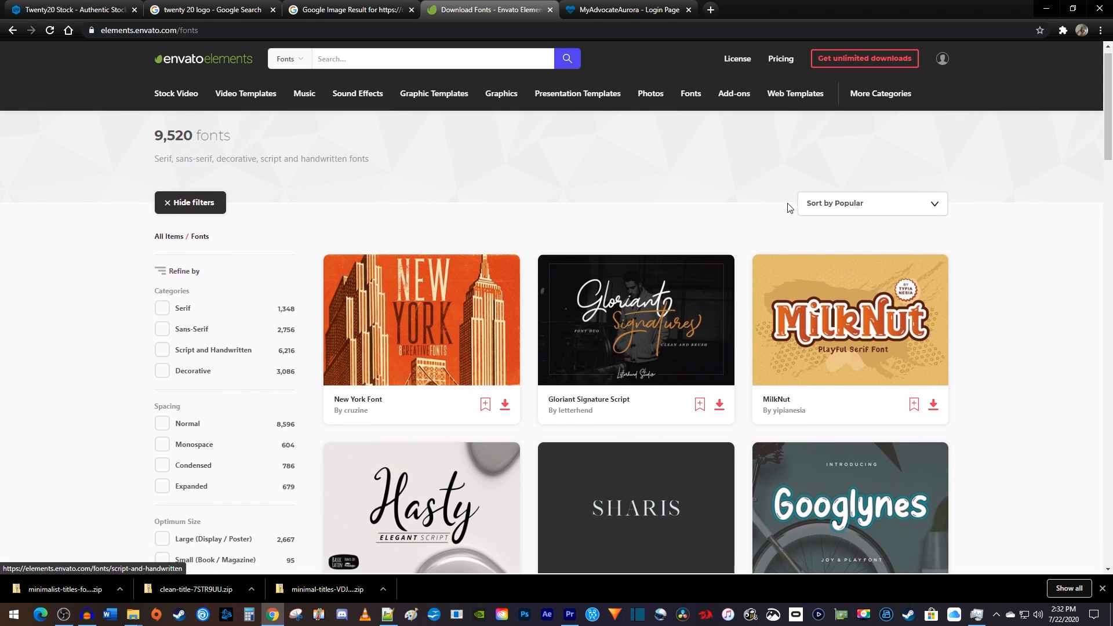
{"action": "scroll", "scroll_direction": "down", "scroll_amount": 3}
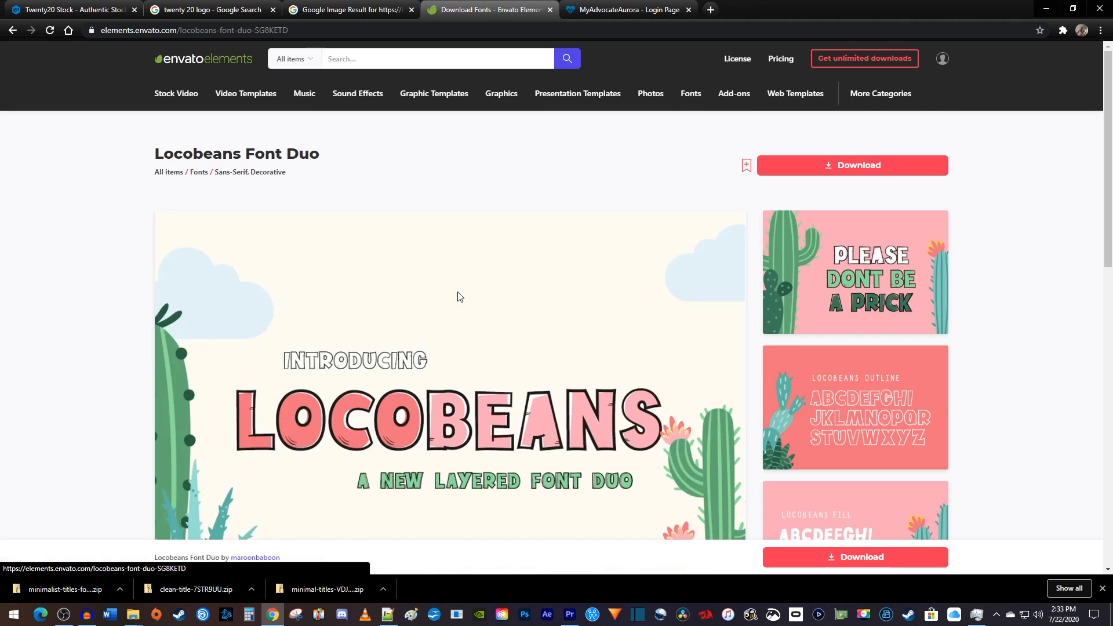
{"action": "scroll", "scroll_direction": "down", "scroll_amount": 3}
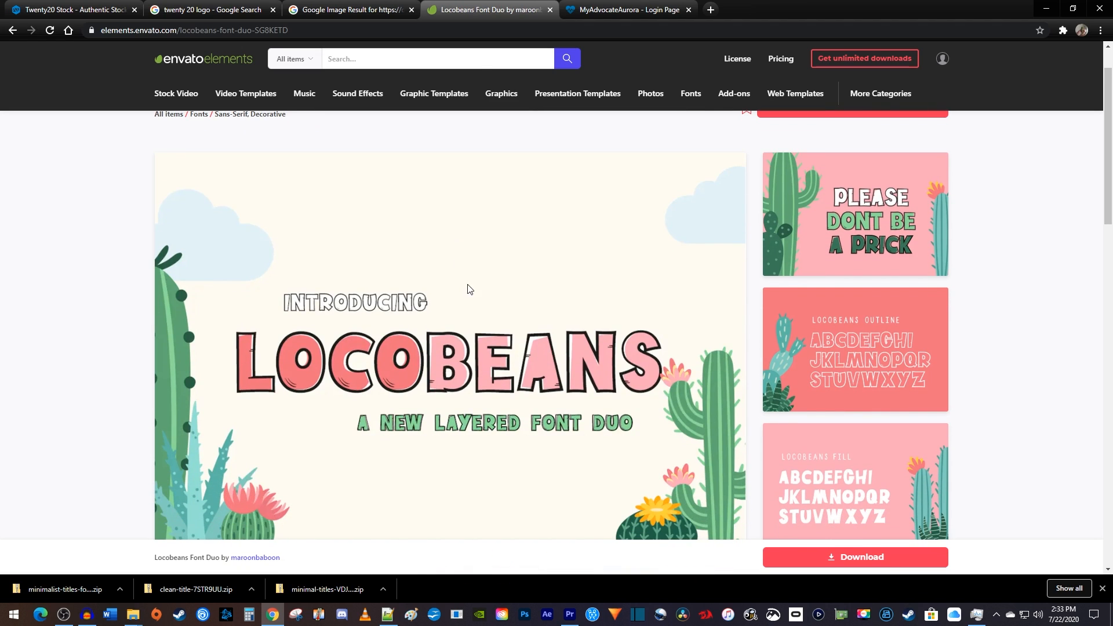
{"action": "left_click", "coordinate": [733, 92]}
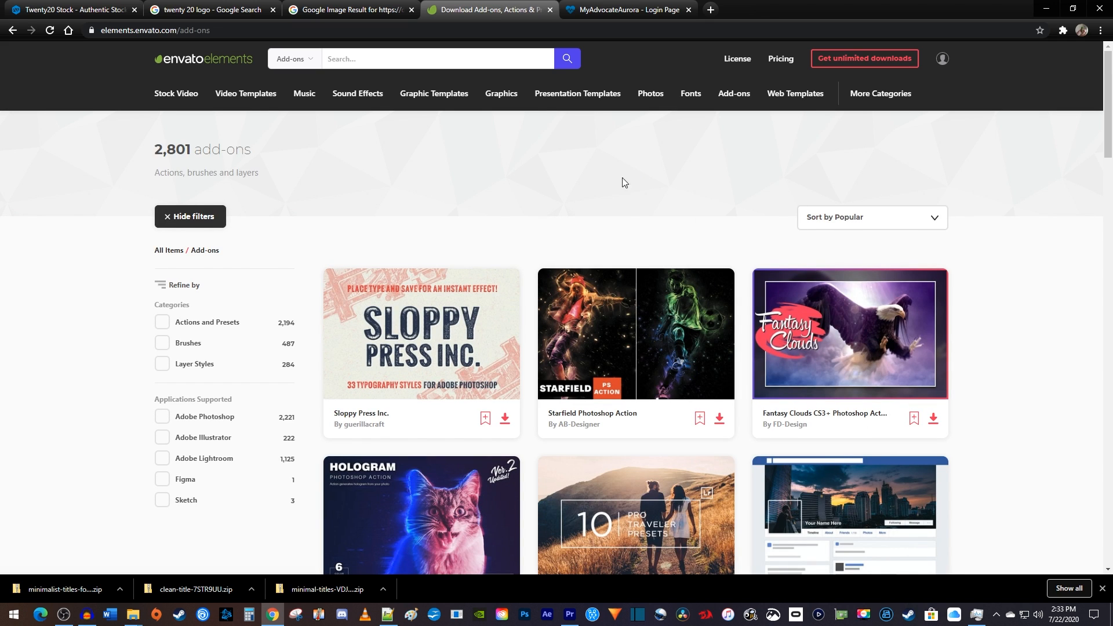
{"action": "mouse_move", "coordinate": [189, 352]}
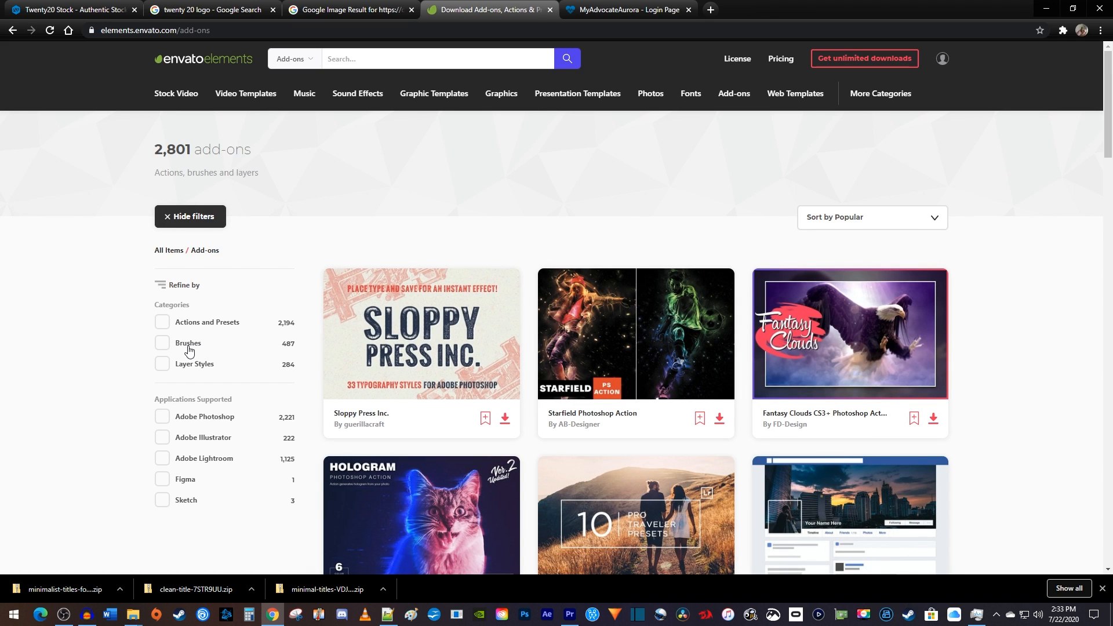
{"action": "mouse_move", "coordinate": [174, 353]}
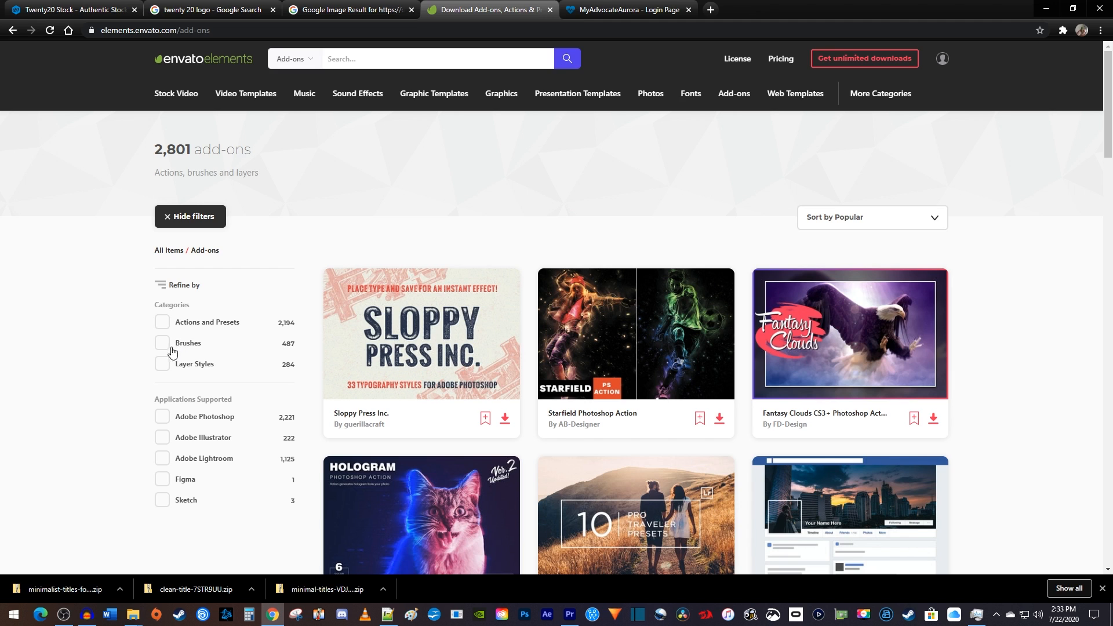
- Filter add-ons to the 1,125 supporting Adobe Lightroom and browse the preset packs
{"action": "left_click", "coordinate": [162, 443]}
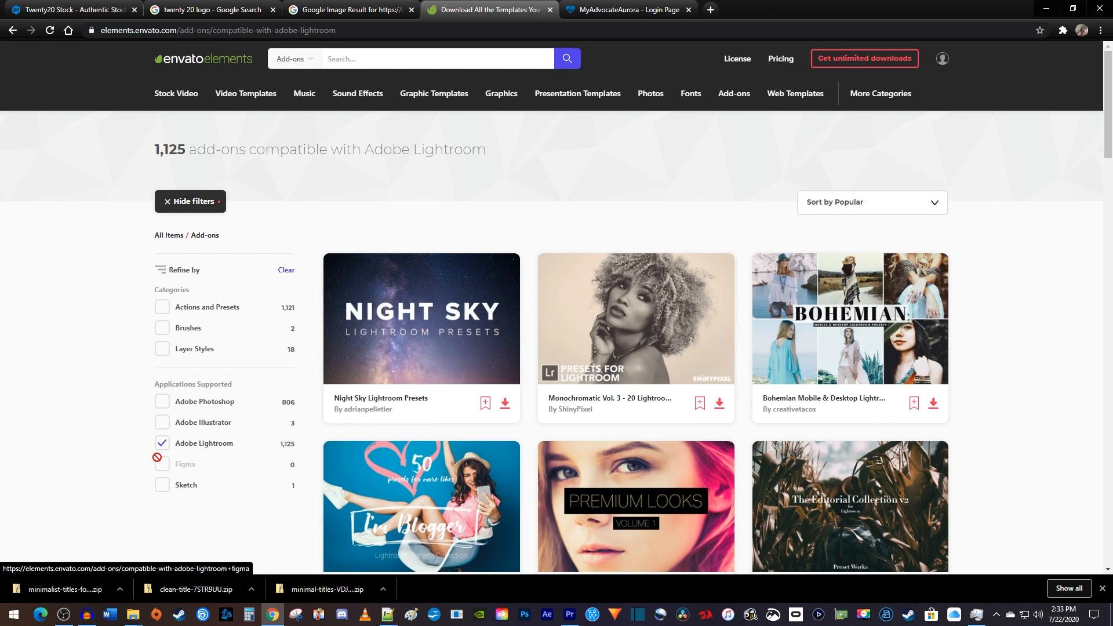
{"action": "scroll", "scroll_direction": "down", "scroll_amount": 3}
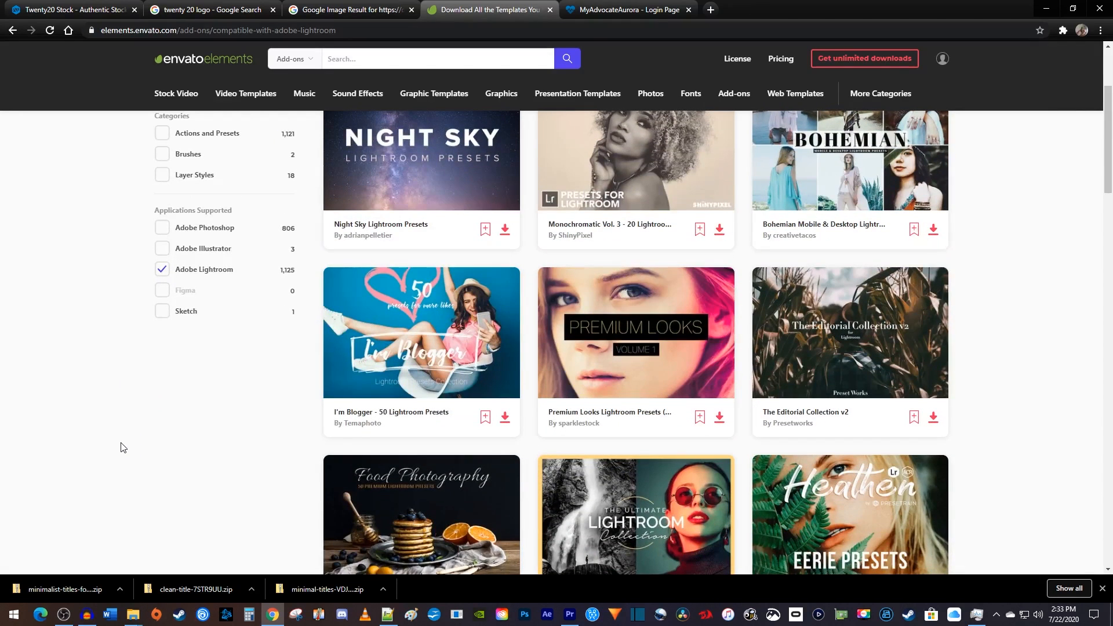
{"action": "scroll", "scroll_direction": "down", "scroll_amount": 3}
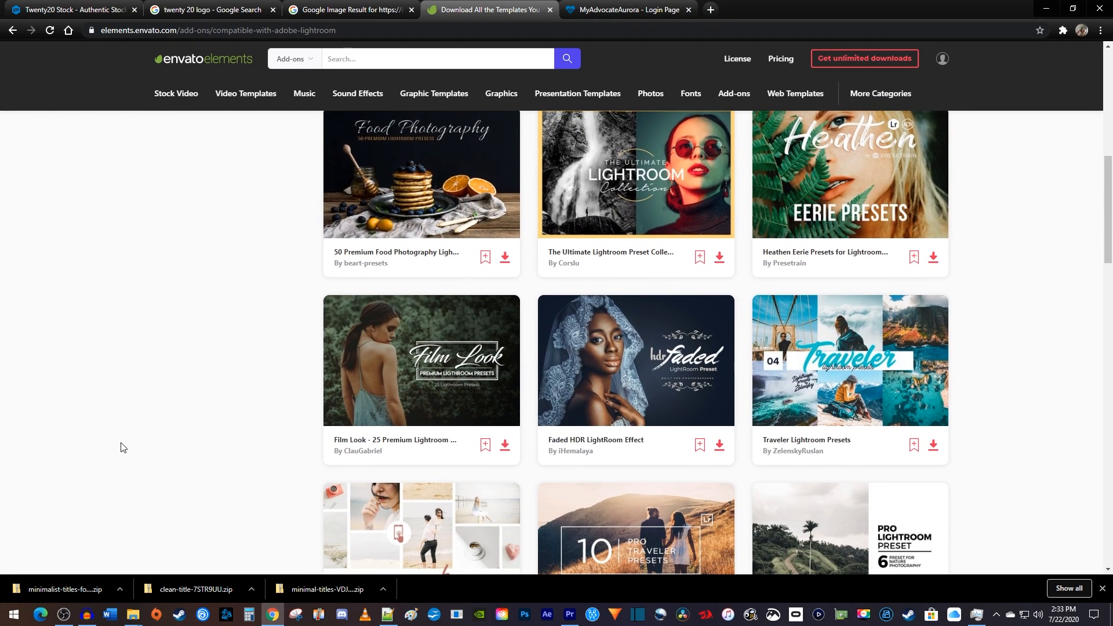
{"action": "scroll", "scroll_direction": "down", "scroll_amount": 3}
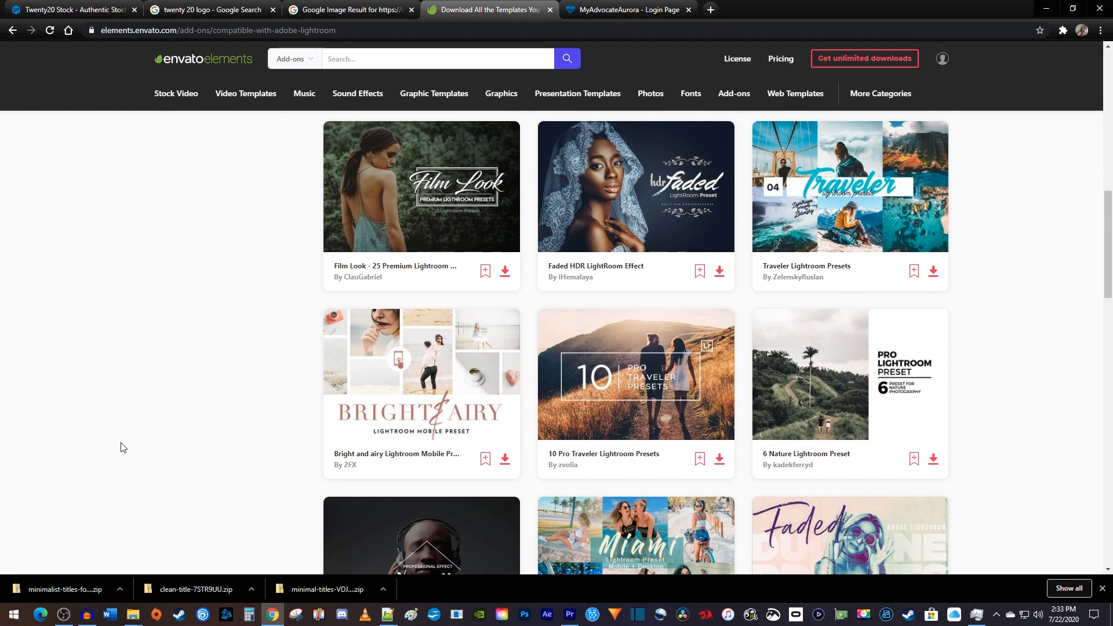
{"action": "scroll", "scroll_direction": "down", "scroll_amount": 3}
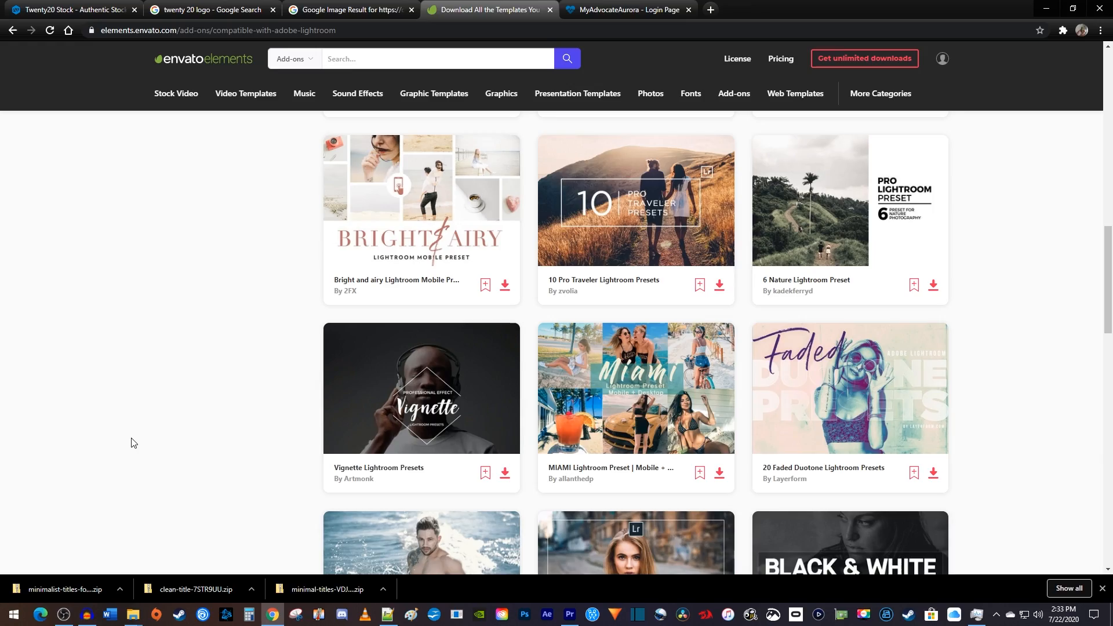